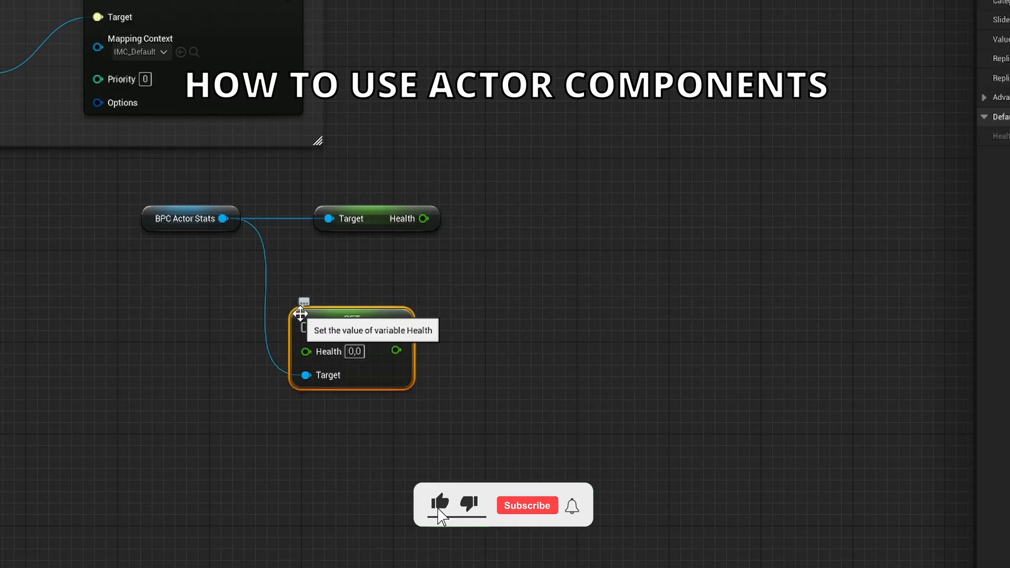
# - Bring up the asset-creation menu in an empty area of the Content folder
pyautogui.click(527, 505)
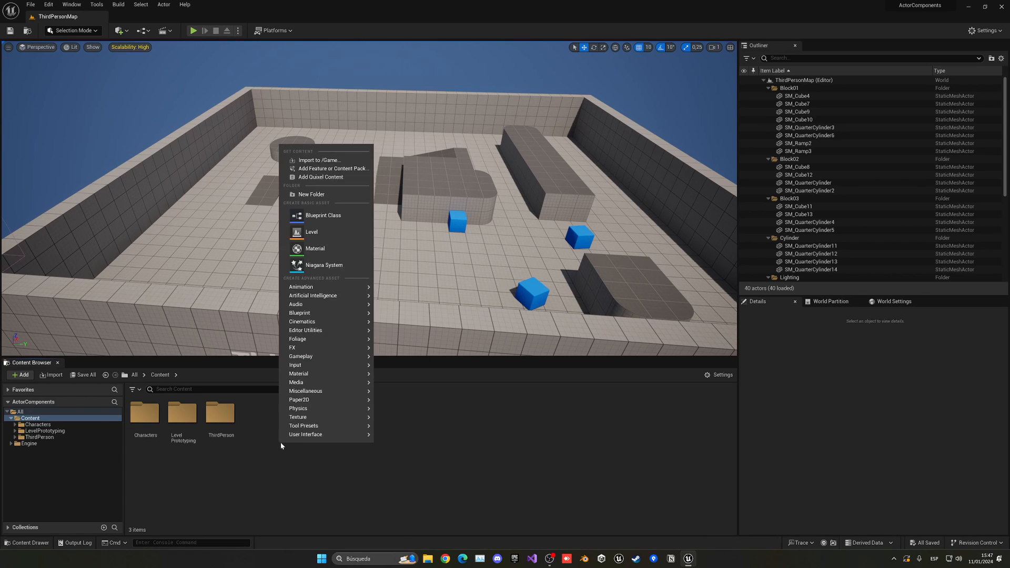
# - Create a Blueprint Class with Actor Component parent and name it BPC_ActorStats
pyautogui.click(323, 214)
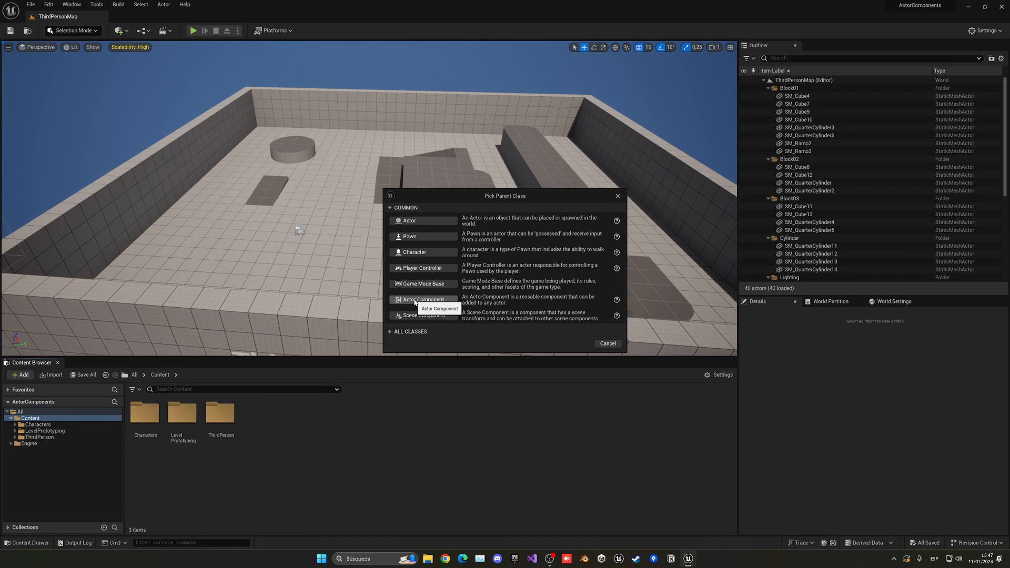
pyautogui.click(423, 299)
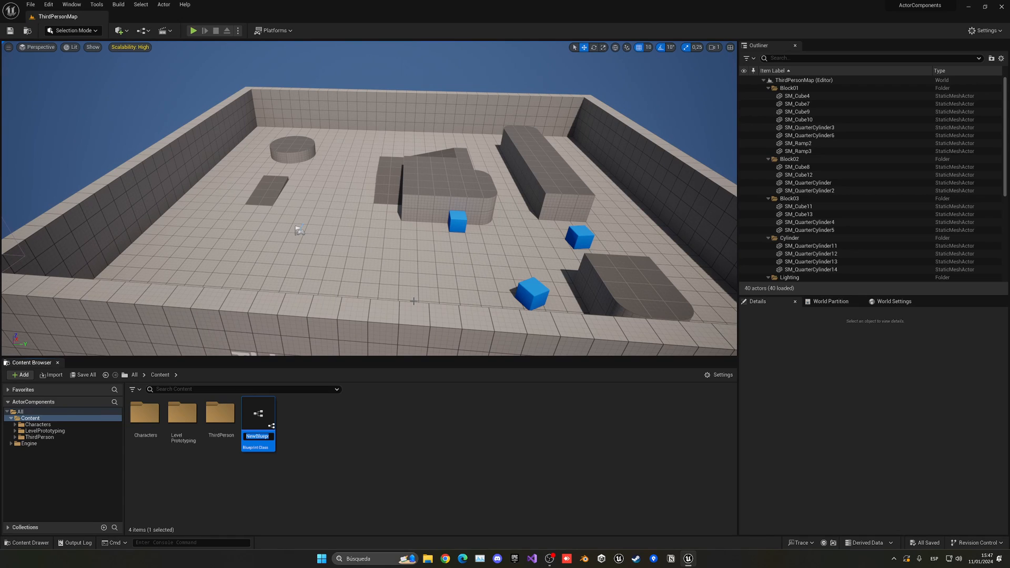
pyautogui.write('BPC_')
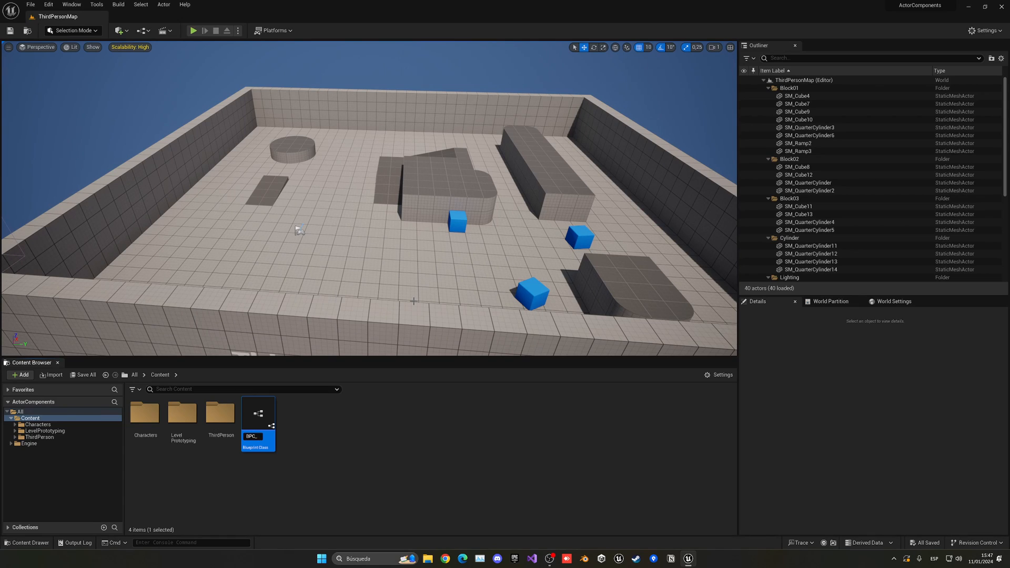
pyautogui.write('s')
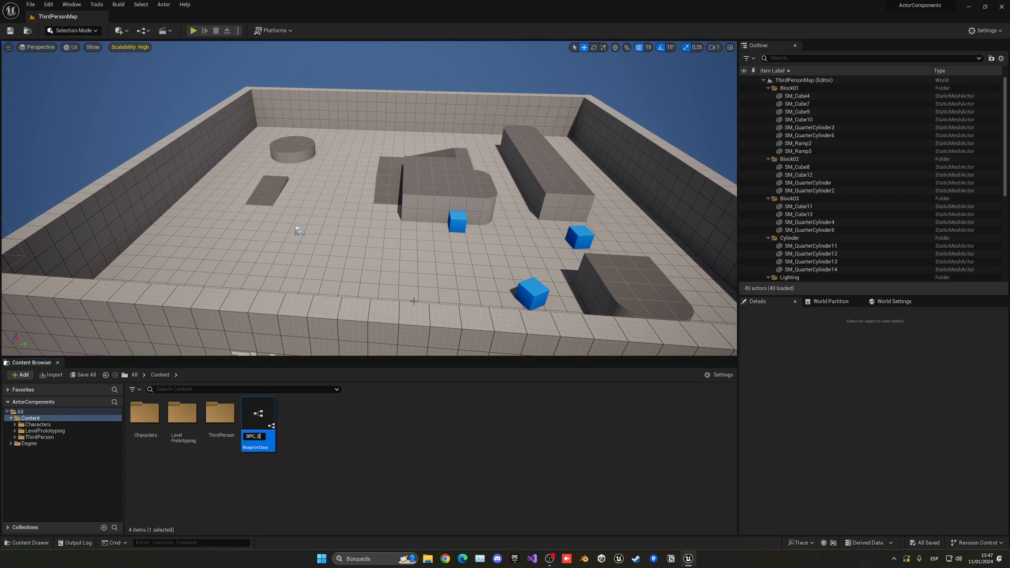
pyautogui.write('PC_Actors')
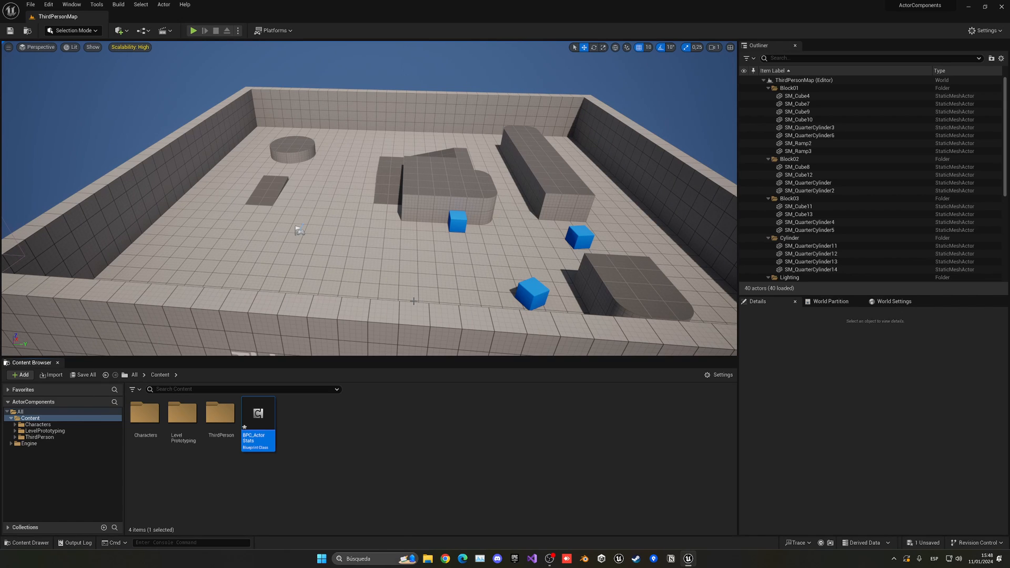
# - Open the BPC_ActorStats asset in its Blueprint editor
pyautogui.doubleClick(258, 413)
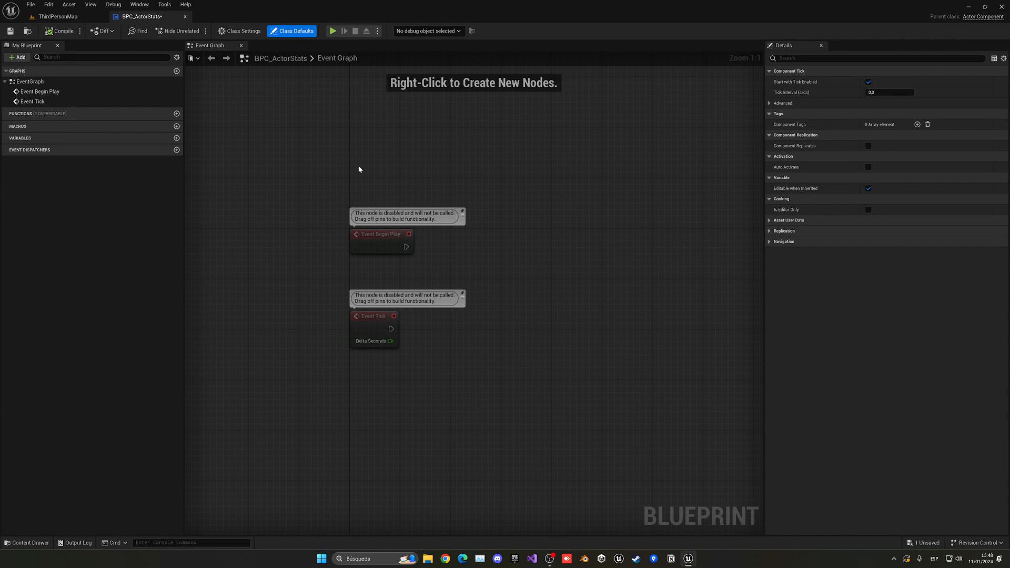
pyautogui.moveTo(313, 83)
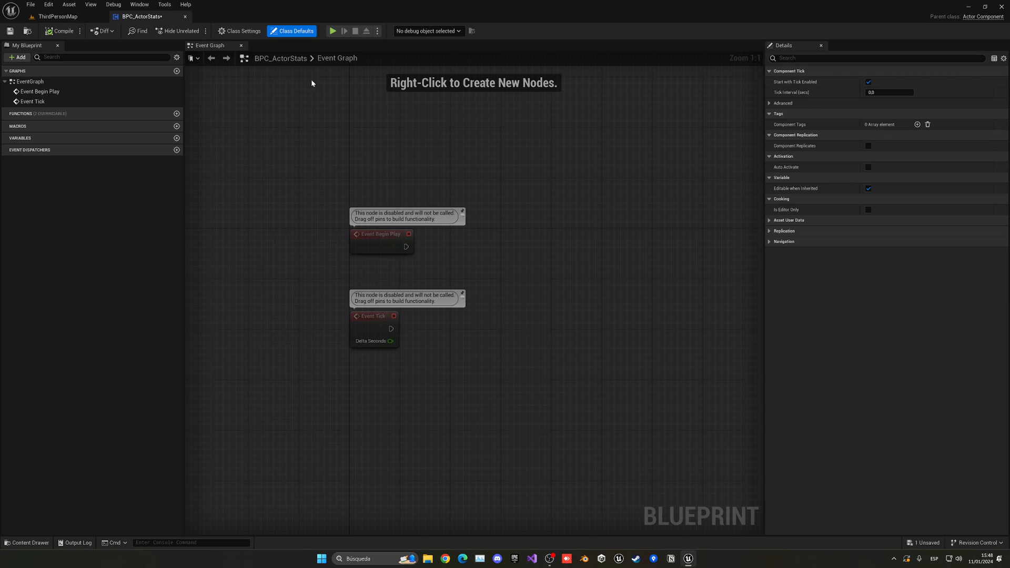
pyautogui.moveTo(267, 49)
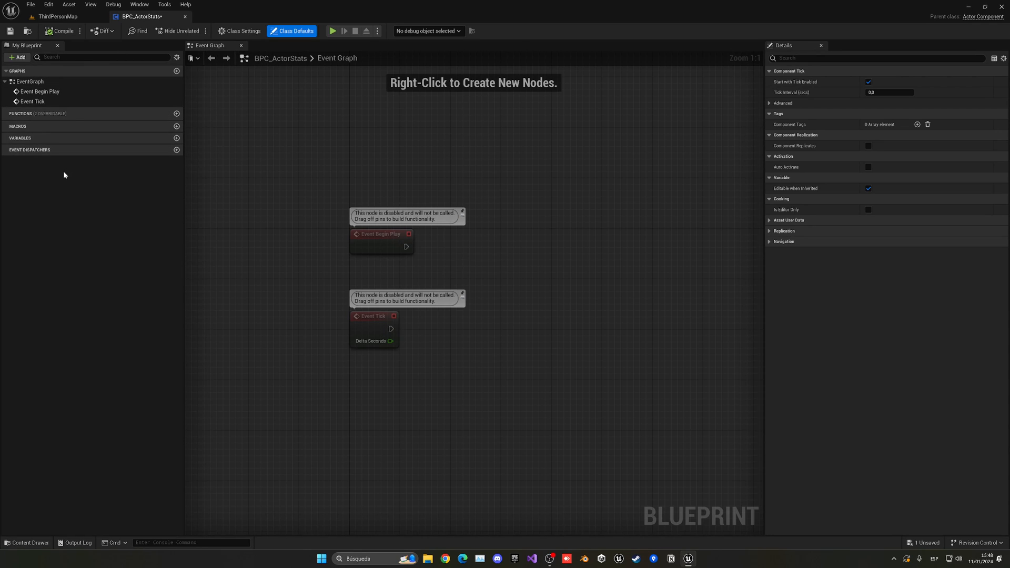
pyautogui.moveTo(303, 310)
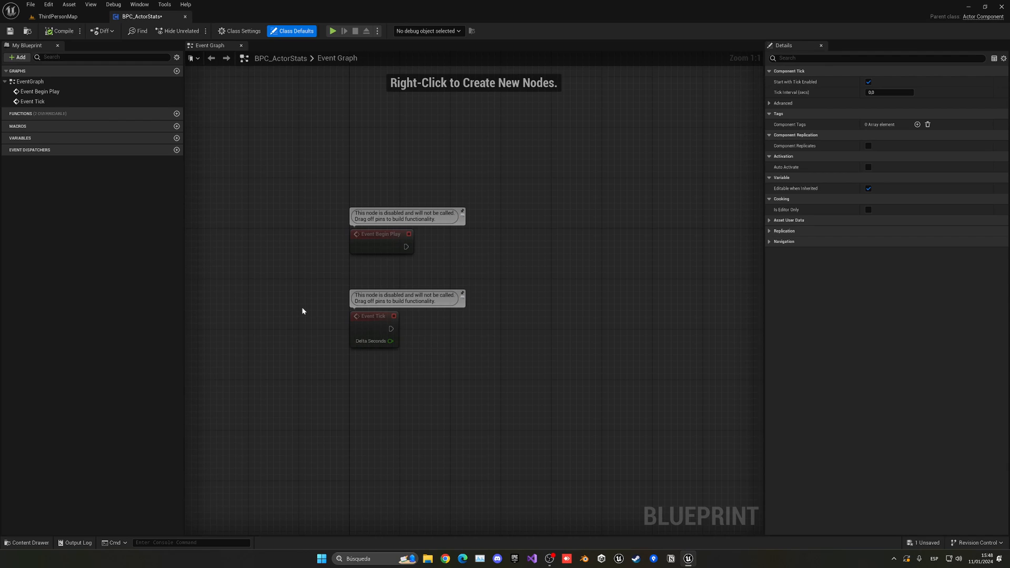
pyautogui.moveTo(169, 142)
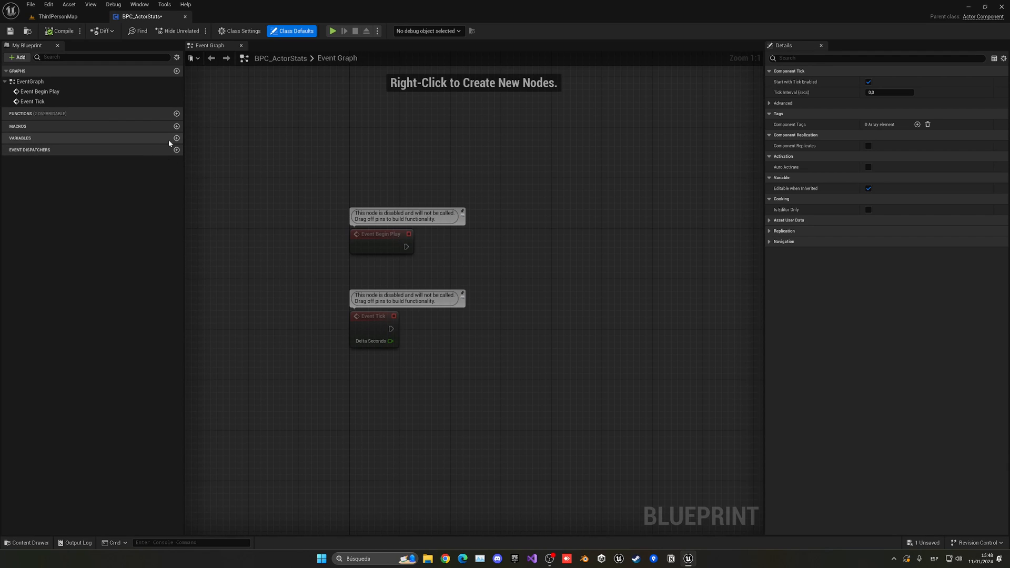
# - Add public Float variables Health, Level and Stamina to BPC_ActorStats, making Stamina instance-editable
pyautogui.click(177, 138)
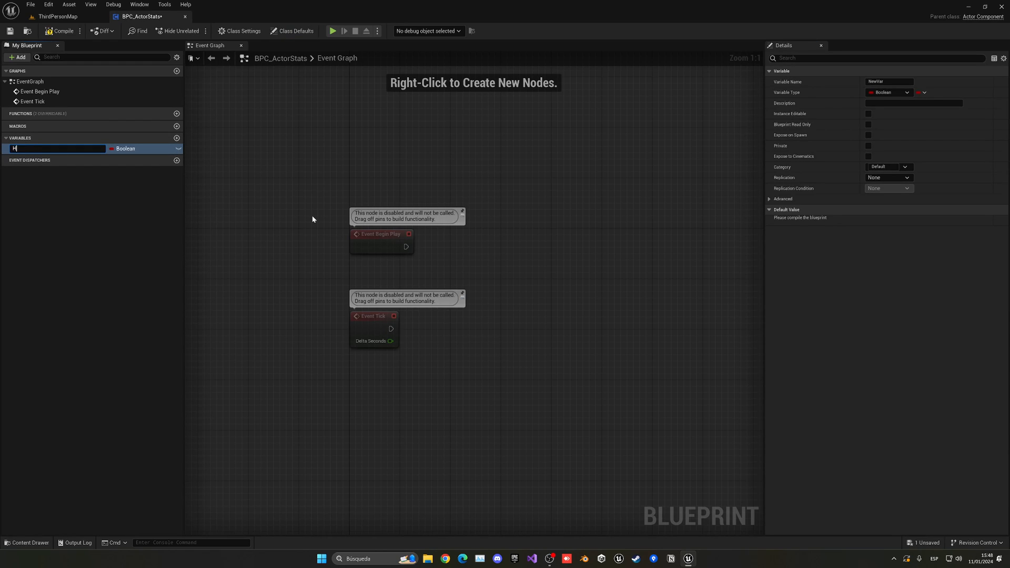
pyautogui.write('Health')
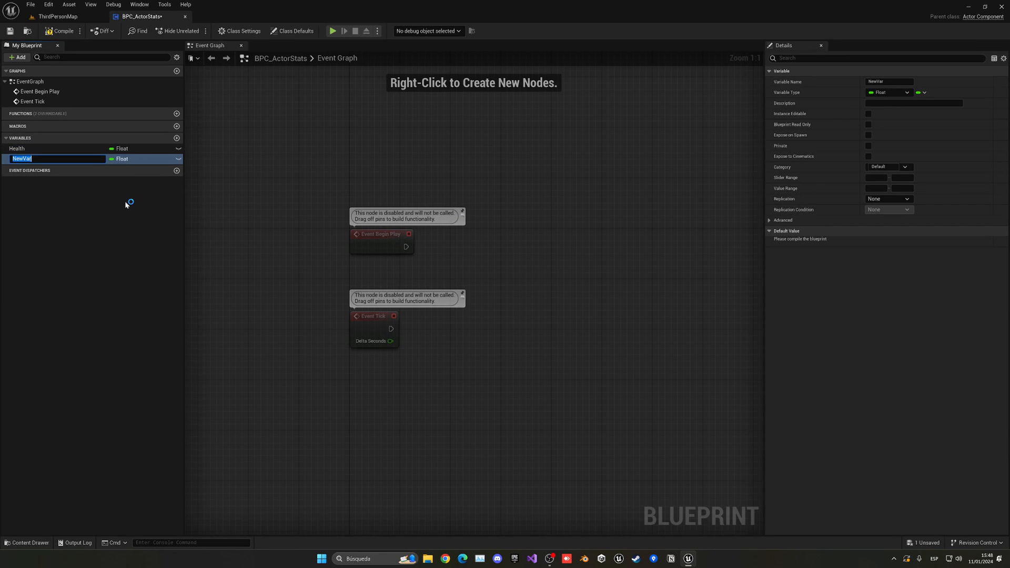
pyautogui.write('Level')
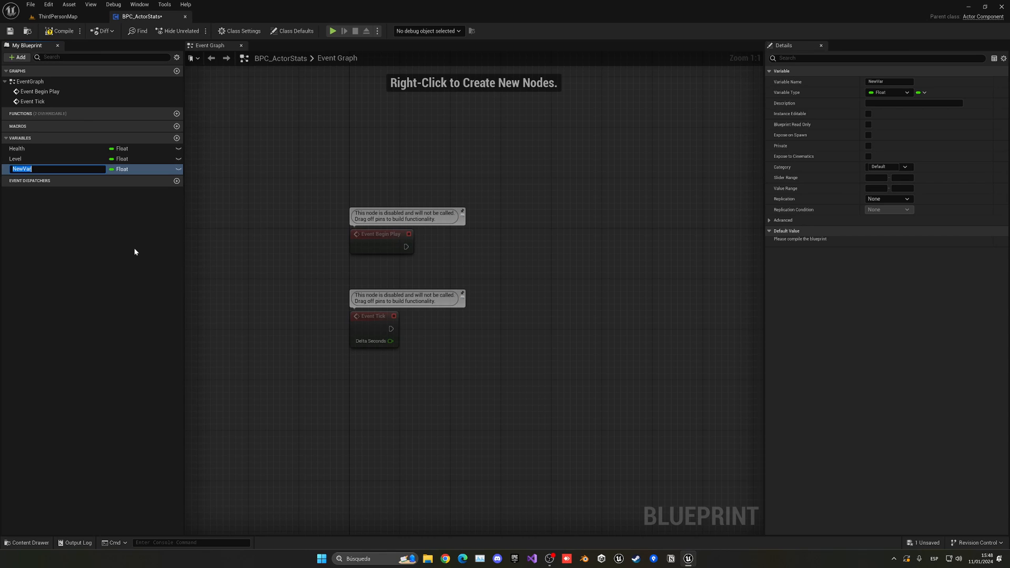
pyautogui.write('Stamina')
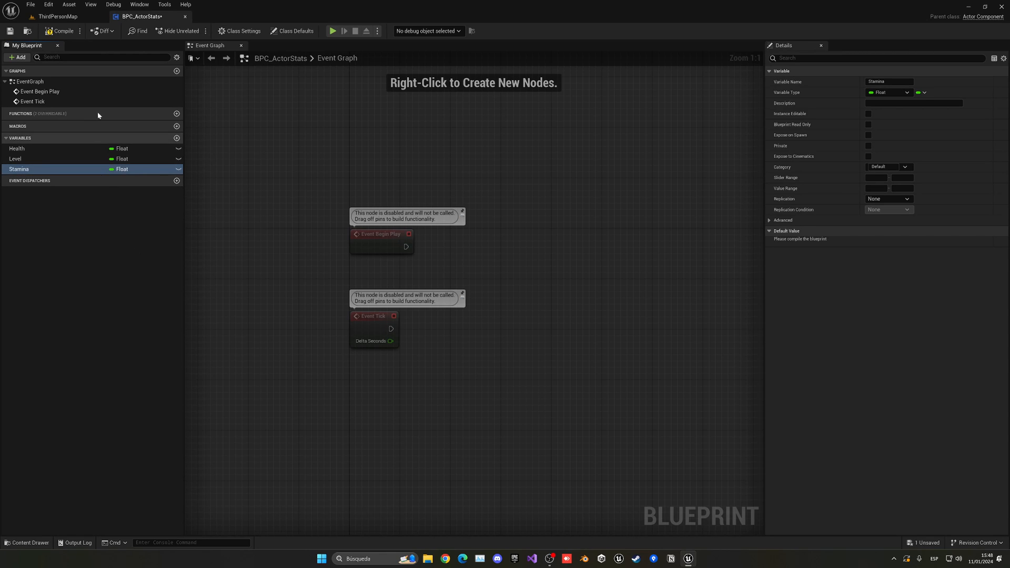
pyautogui.click(57, 29)
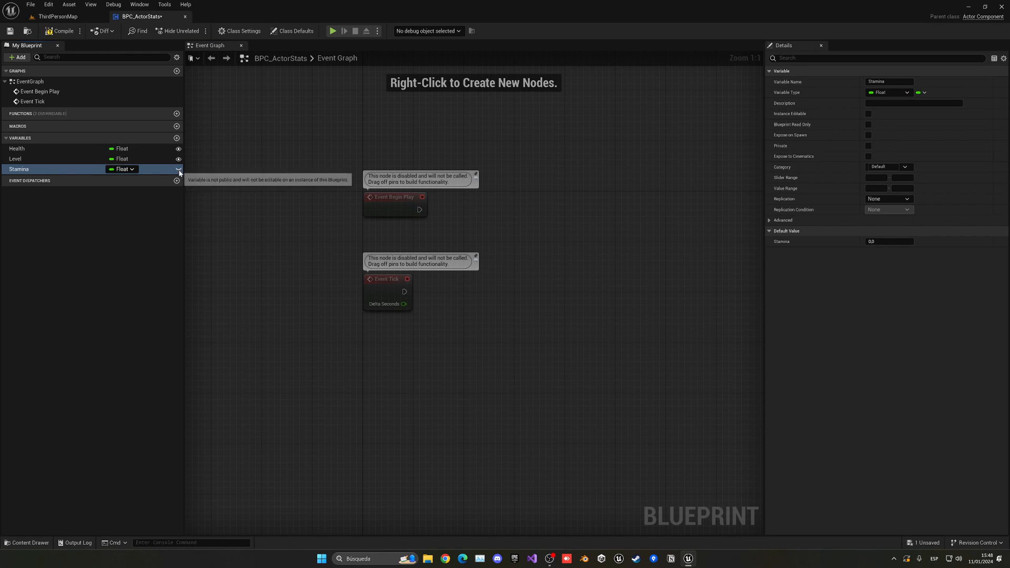
pyautogui.click(16, 158)
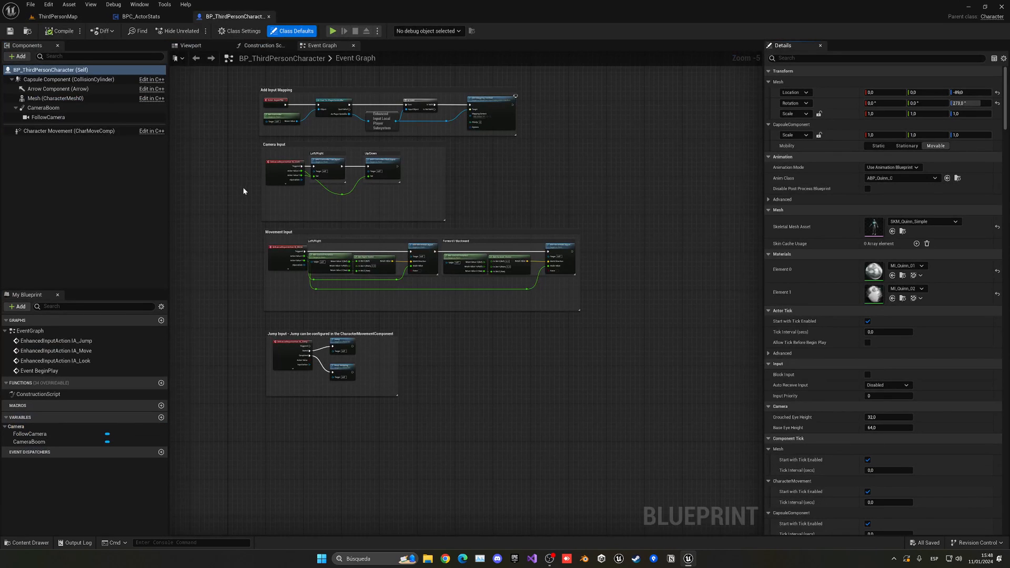
# - Add the BPC_ActorStats component to BP_ThirdPersonCharacter via a 'stat' search
pyautogui.click(191, 46)
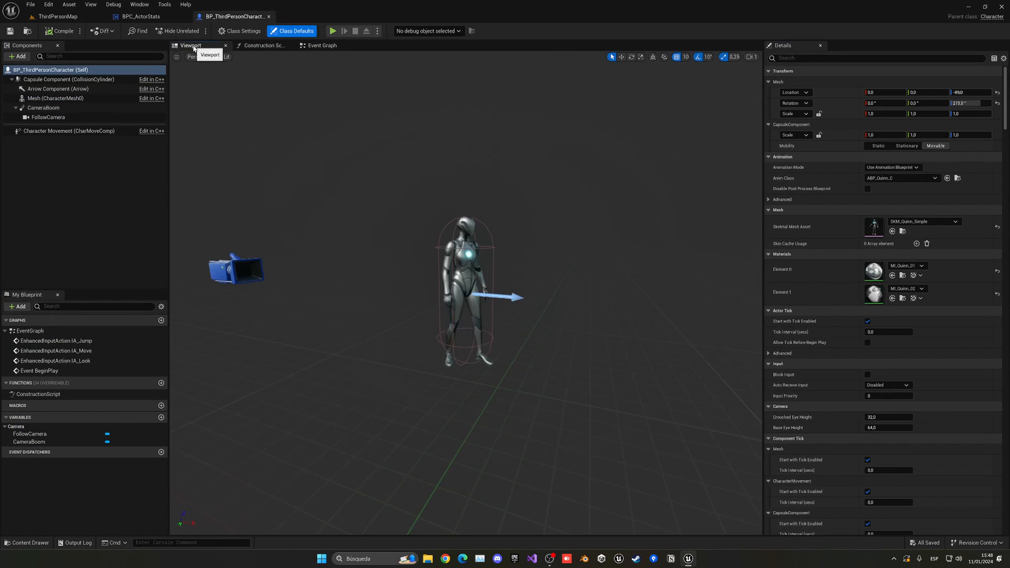
pyautogui.click(18, 56)
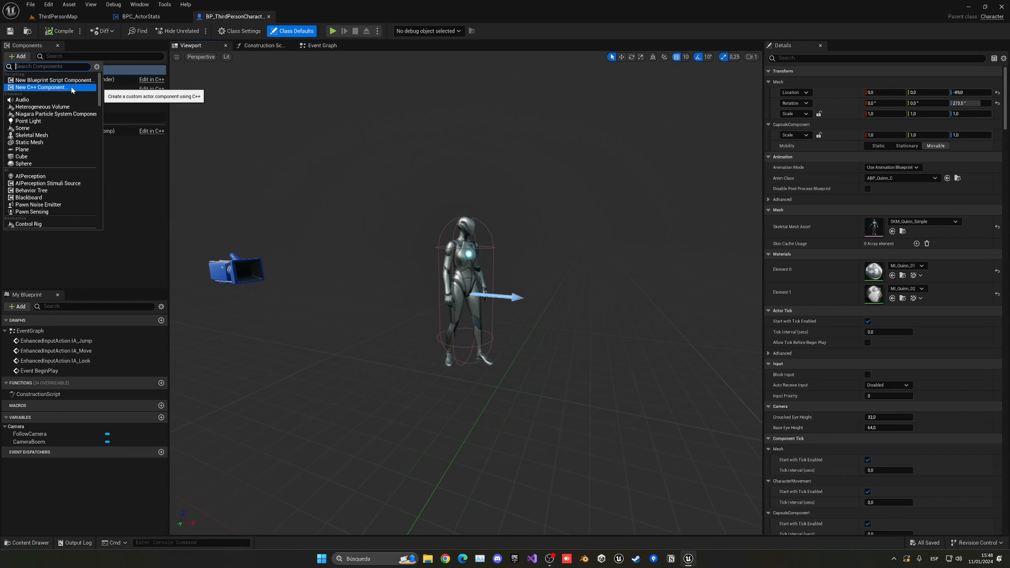
pyautogui.write('stat')
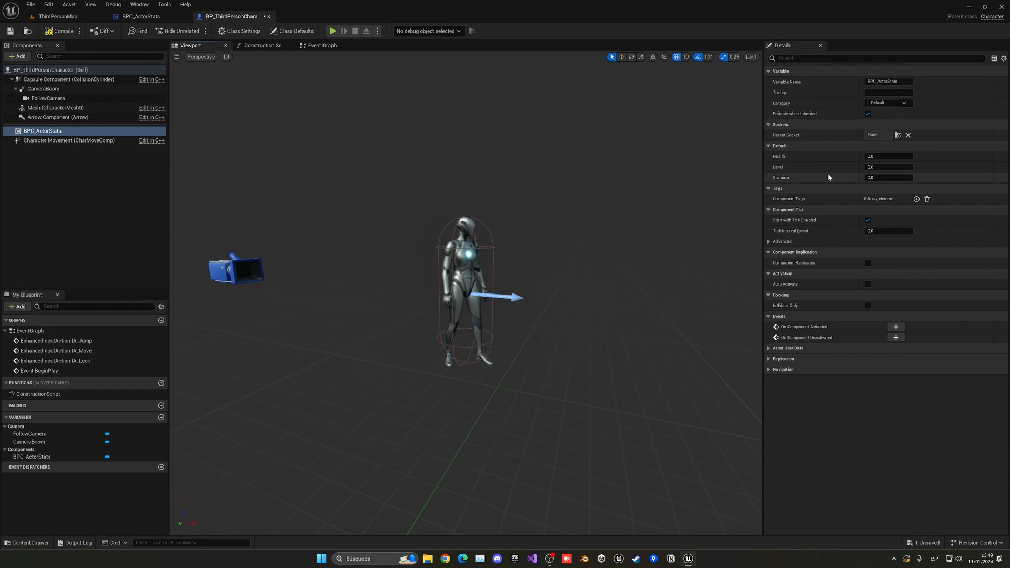
pyautogui.moveTo(823, 180)
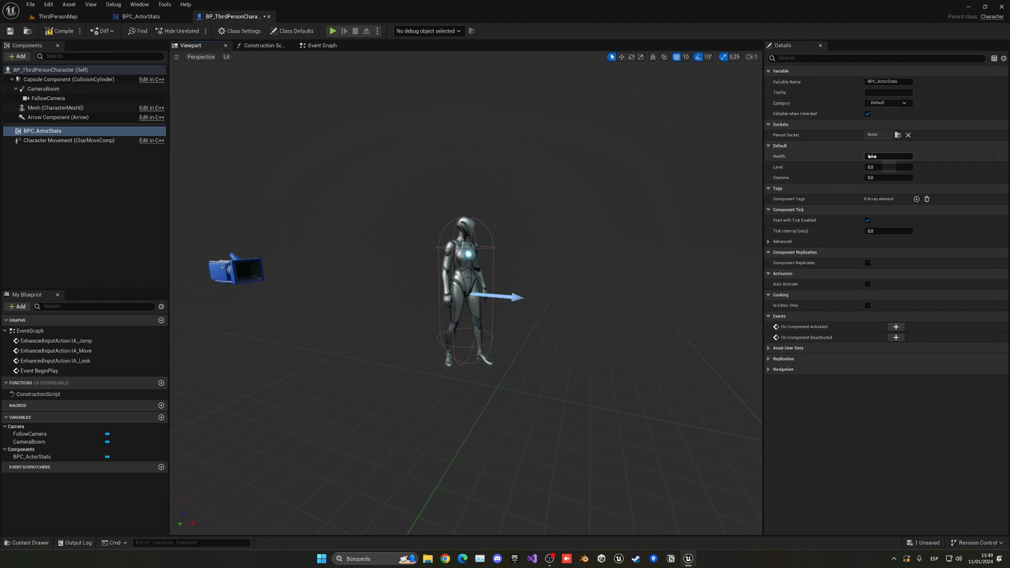
# - Set the character's BPC_ActorStats defaults to Health 100 and Level 5
pyautogui.click(884, 155)
pyautogui.write('100')
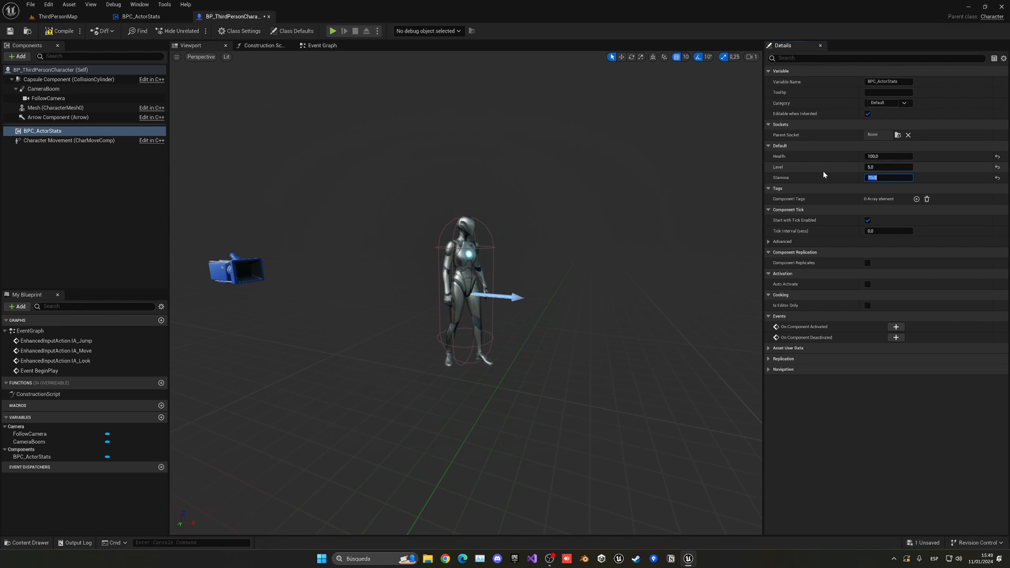
pyautogui.click(323, 45)
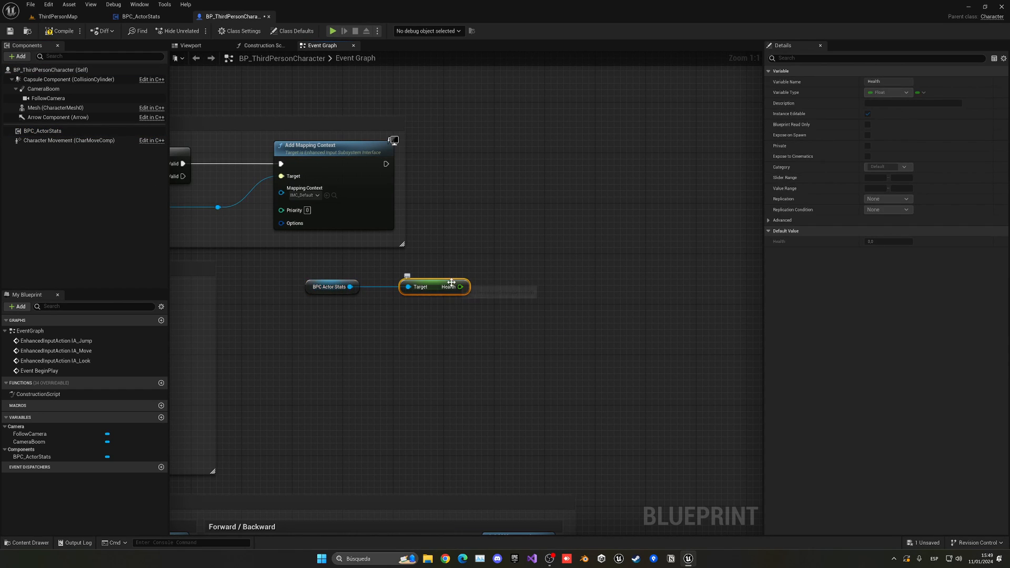
# - Select the Health getter and BPC Actor Stats nodes in the character's event graph
pyautogui.moveTo(351, 286); pyautogui.dragTo(392, 341)
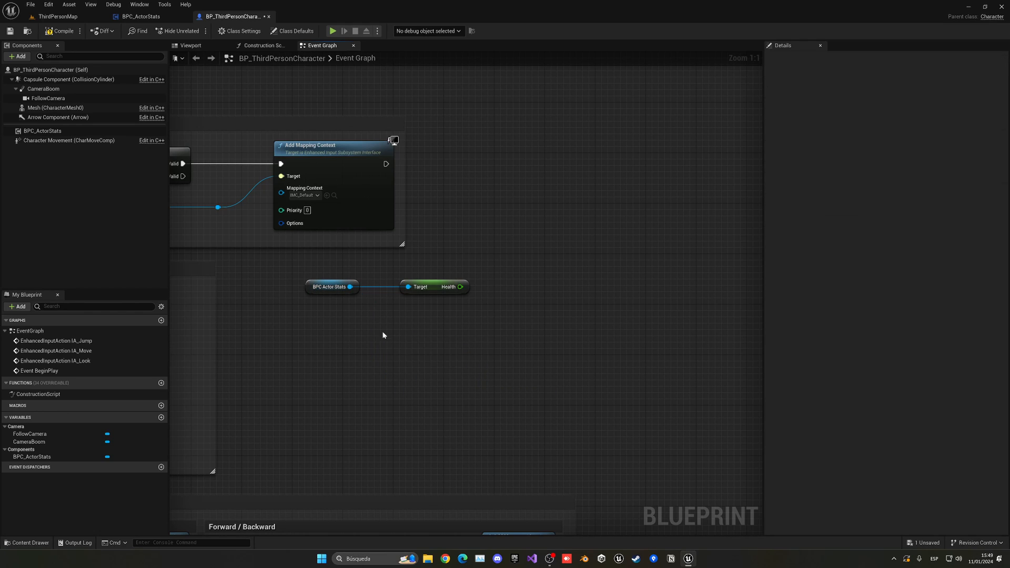
pyautogui.click(328, 286)
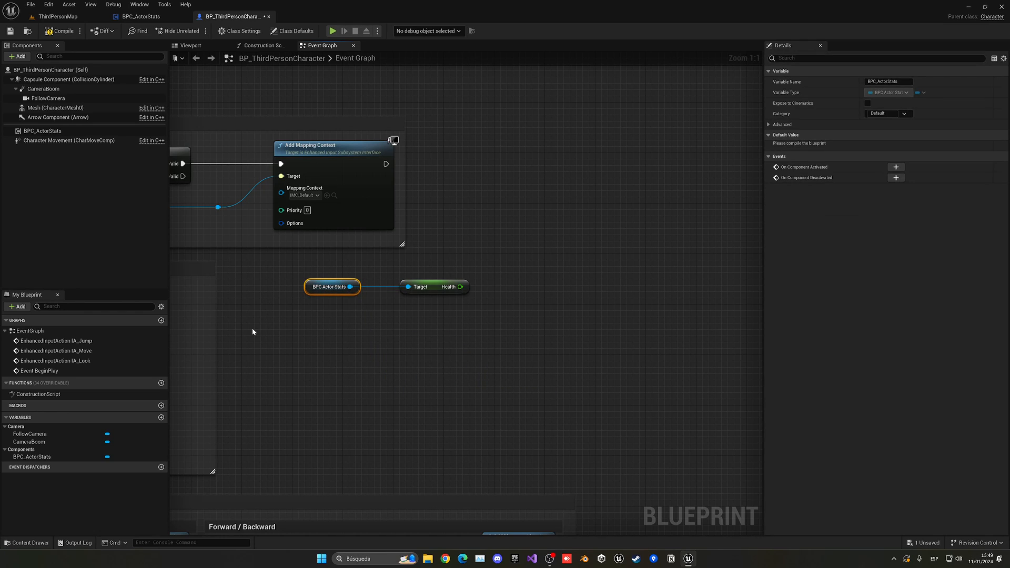
pyautogui.moveTo(280, 299)
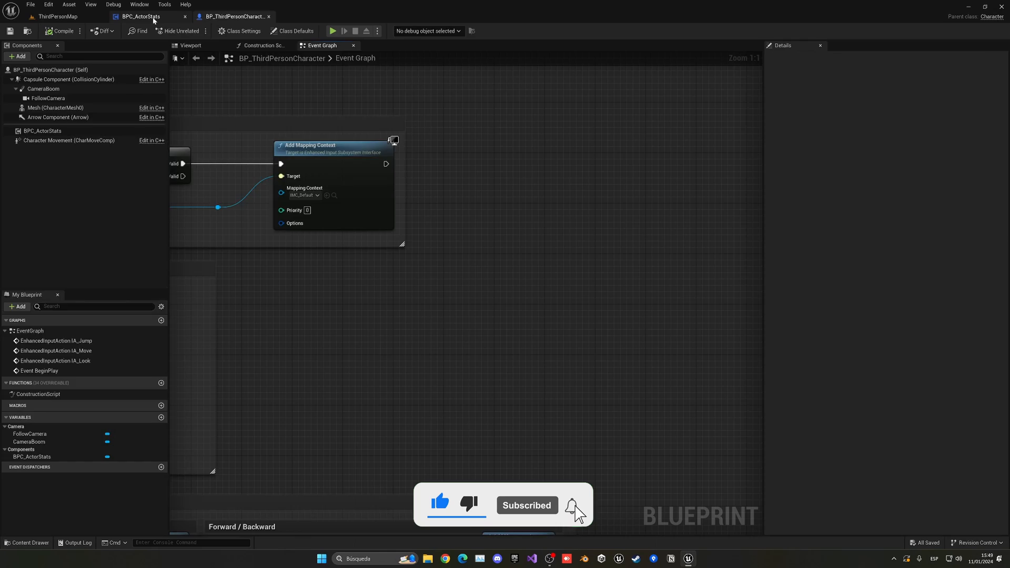
# - Add a Boolean variable WeaponEquipped to BP_ThirdPersonCharacter and compile it
pyautogui.click(152, 17)
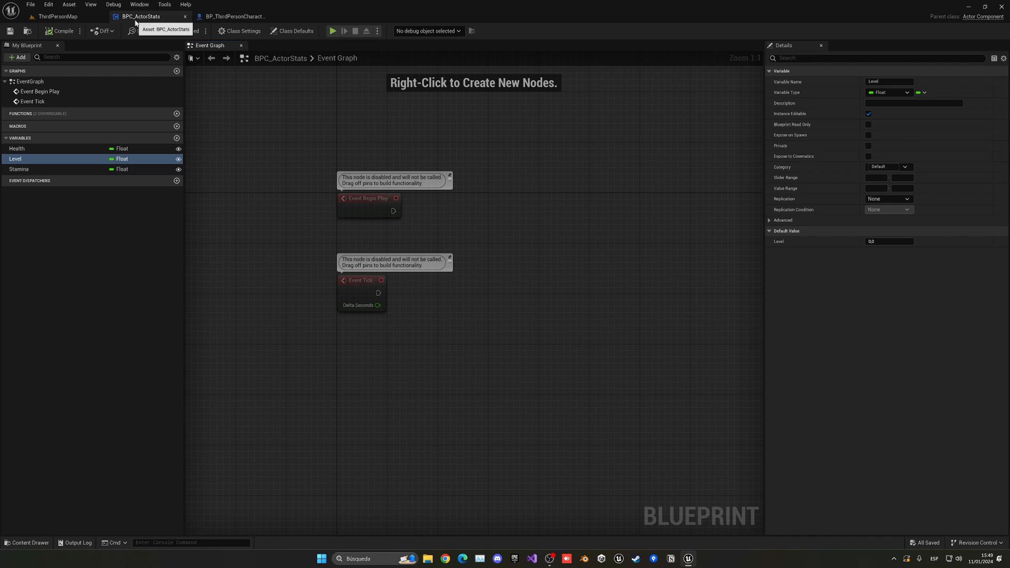
pyautogui.click(237, 17)
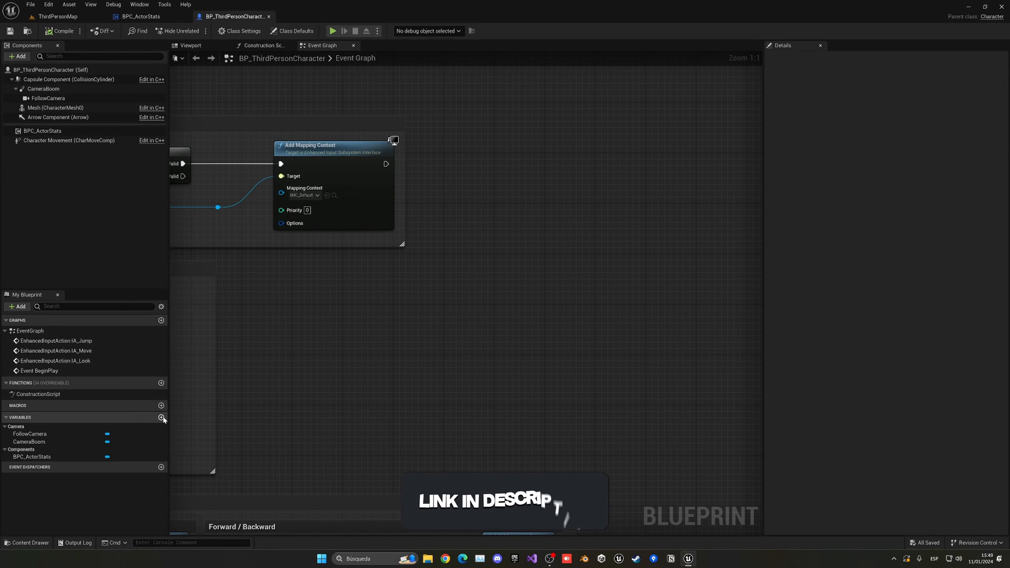
pyautogui.click(162, 416)
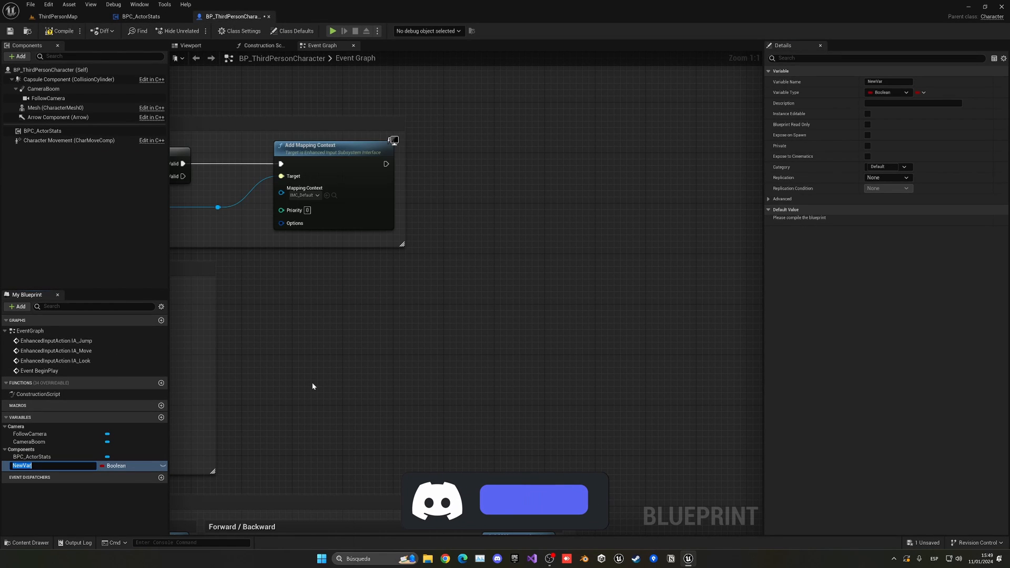
pyautogui.write('Weapon')
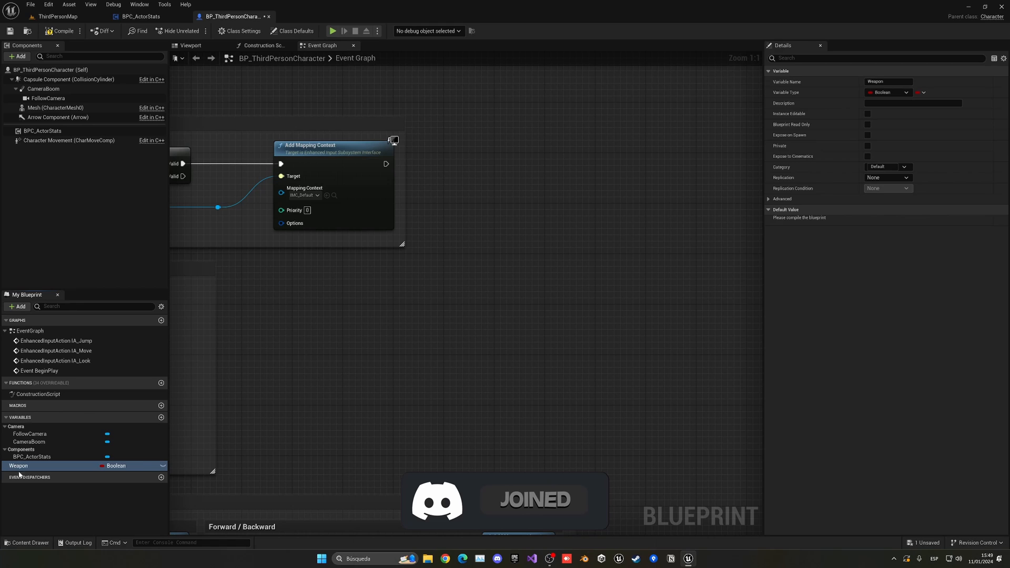
pyautogui.write('WeaponEqu')
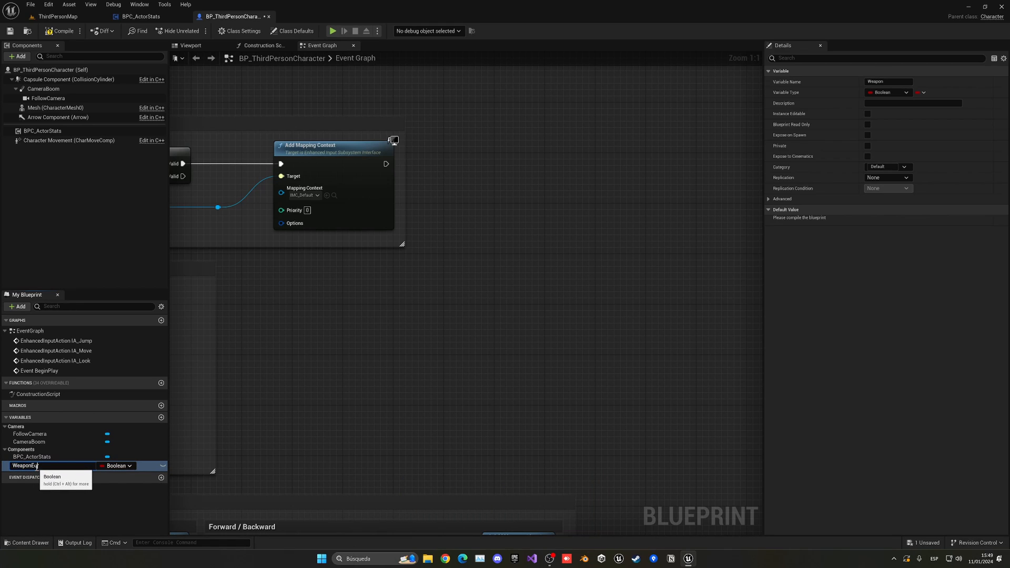
pyautogui.press('Enter')
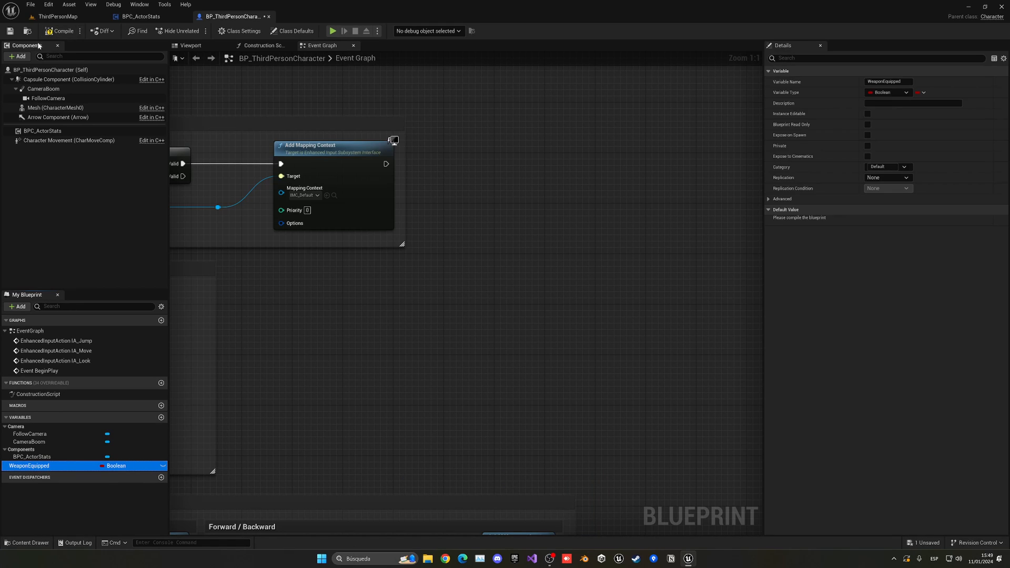
pyautogui.click(51, 30)
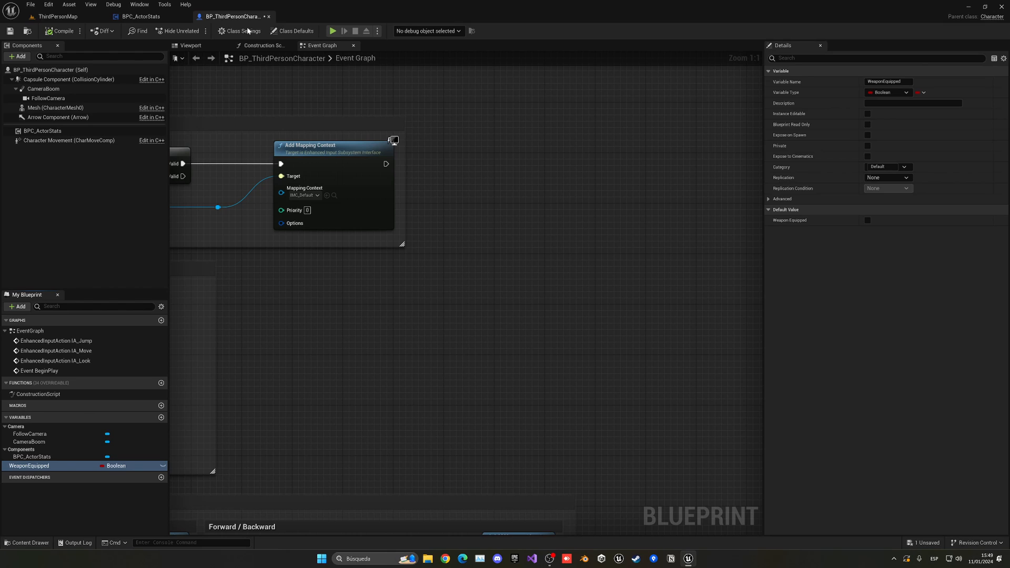
# - Search 'wea' in the BPC_ActorStats graph actions with no result, then return to the character
pyautogui.click(35, 130)
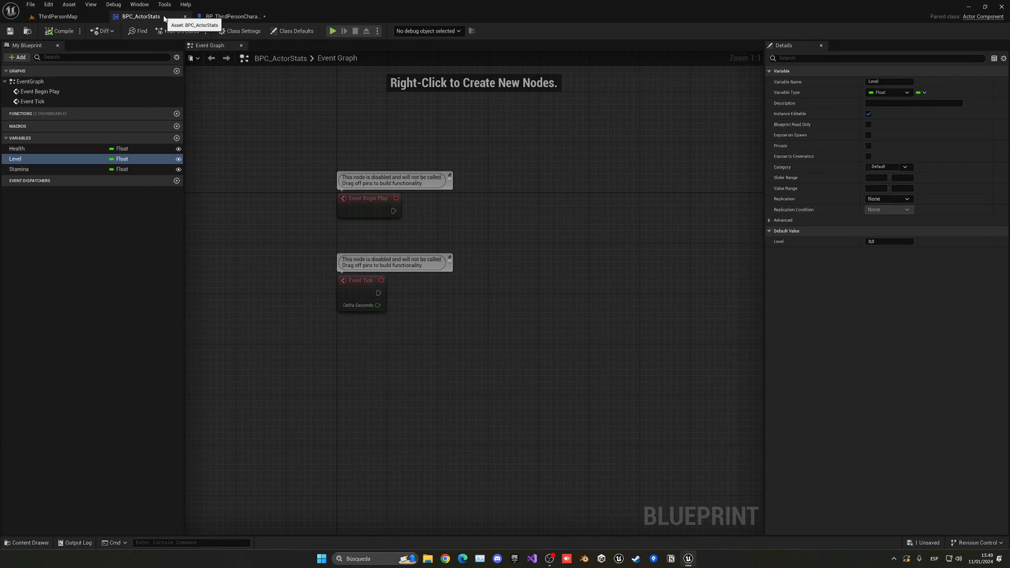
pyautogui.moveTo(288, 236)
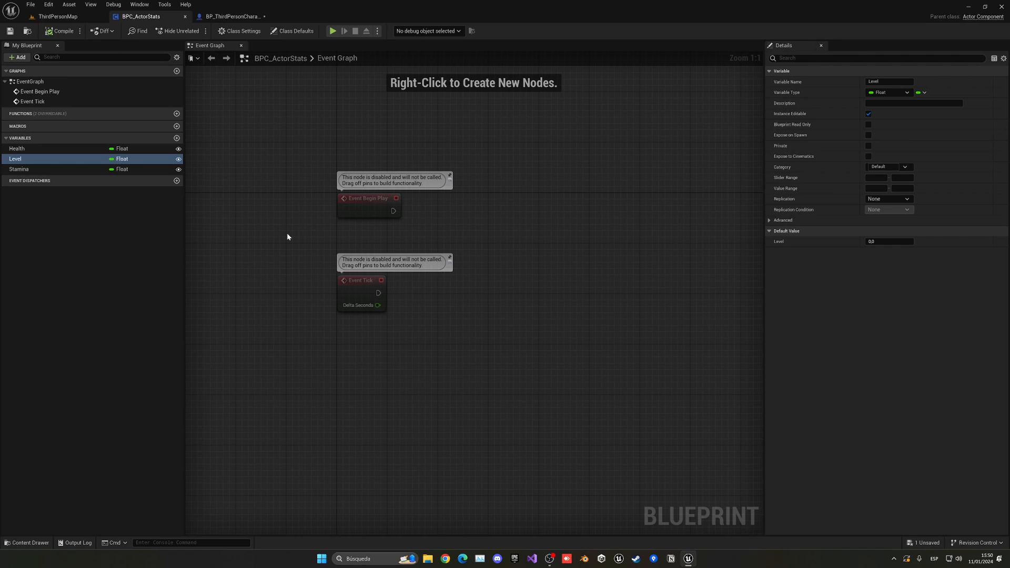
pyautogui.moveTo(371, 361)
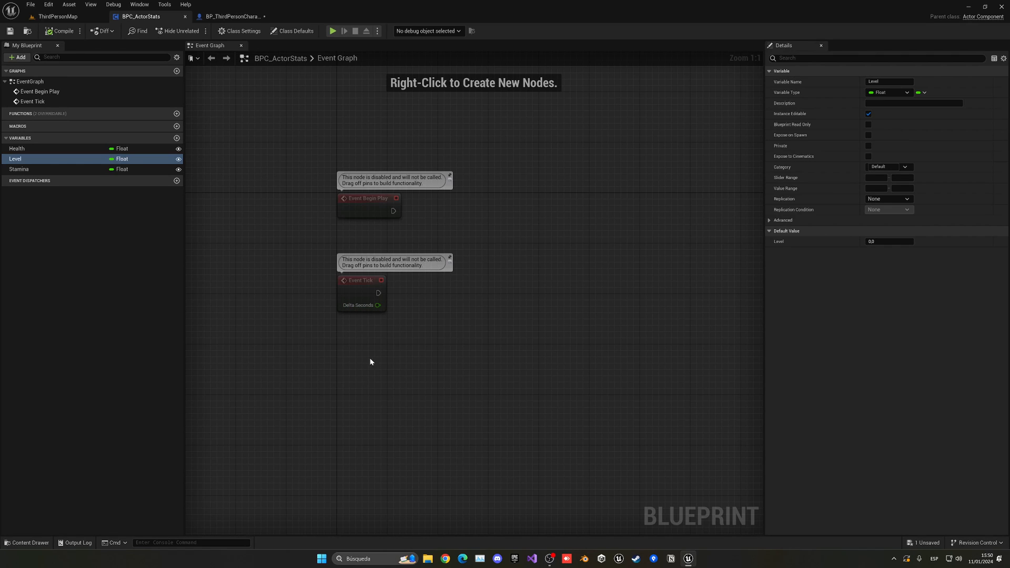
pyautogui.moveTo(337, 367)
pyautogui.write('get')
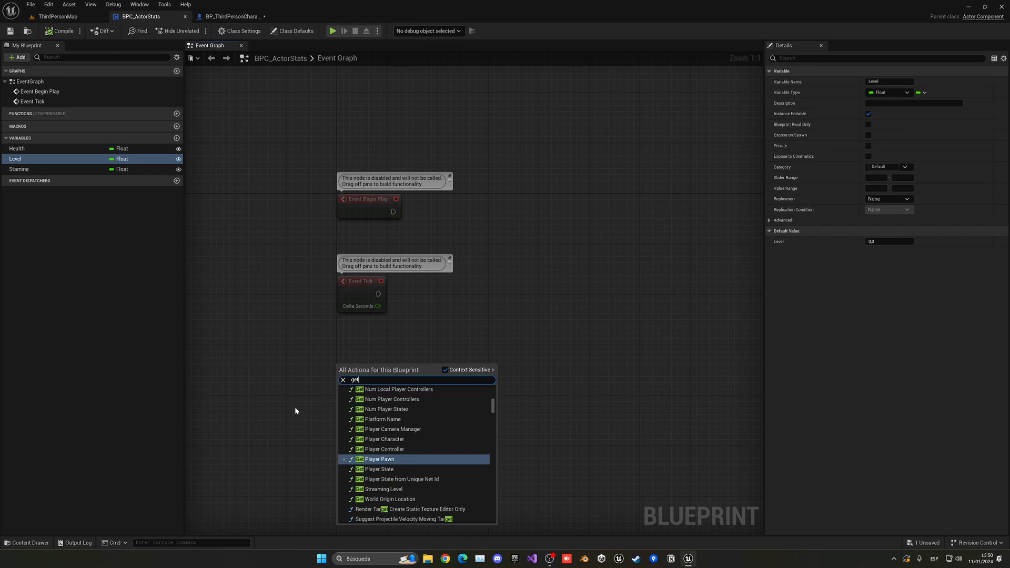
pyautogui.write('wea')
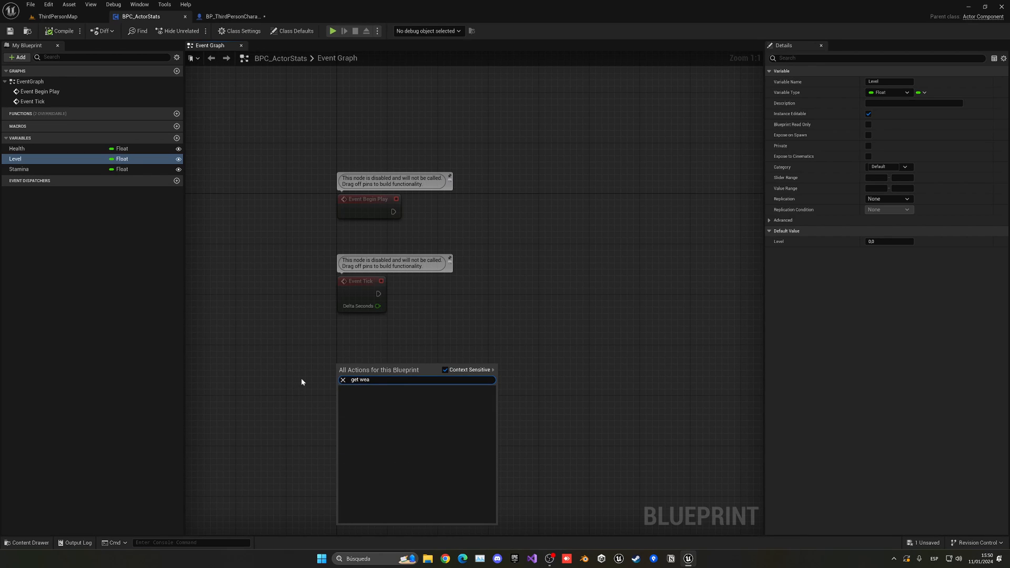
pyautogui.press('Escape')
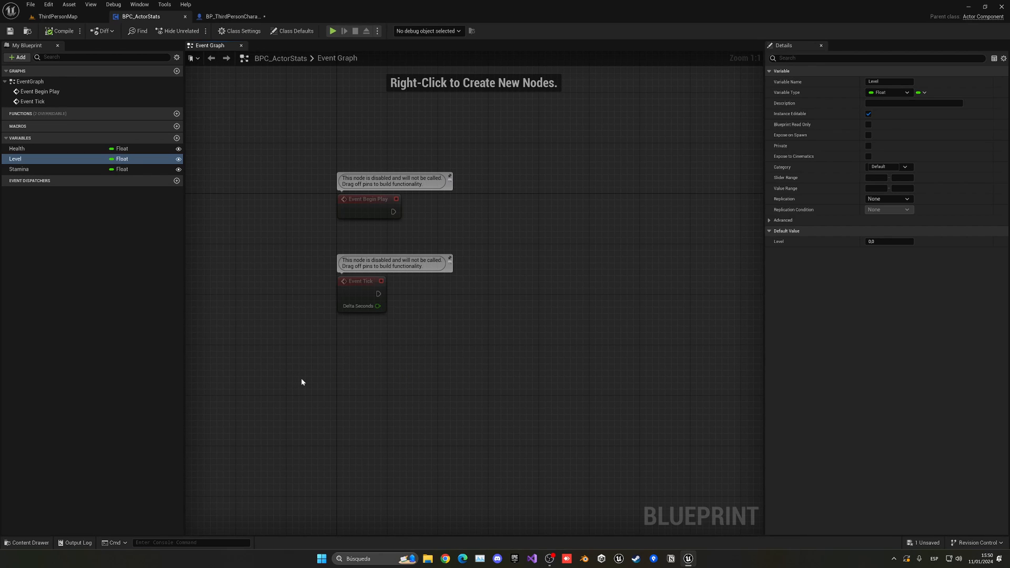
pyautogui.moveTo(285, 236)
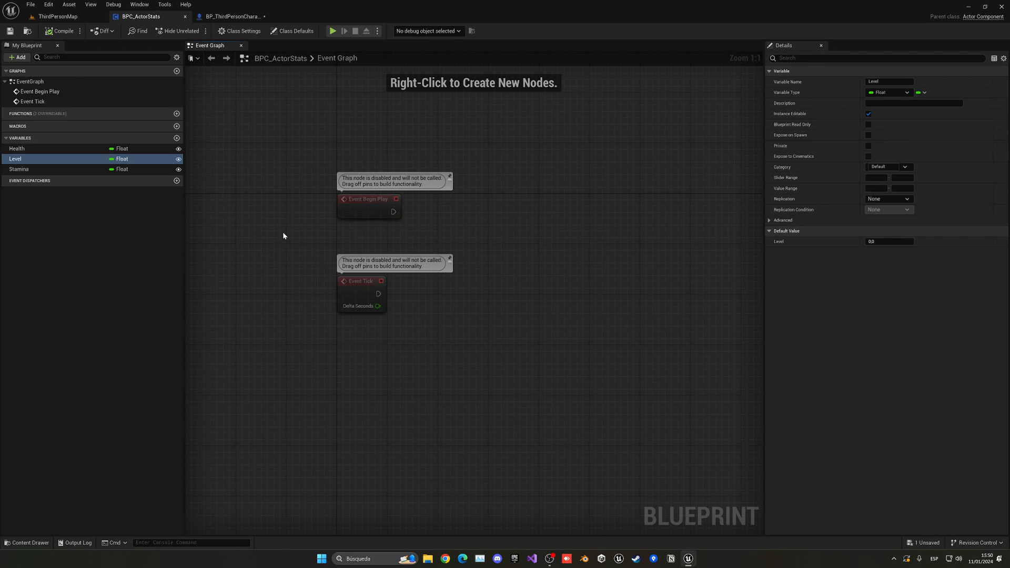
pyautogui.click(233, 16)
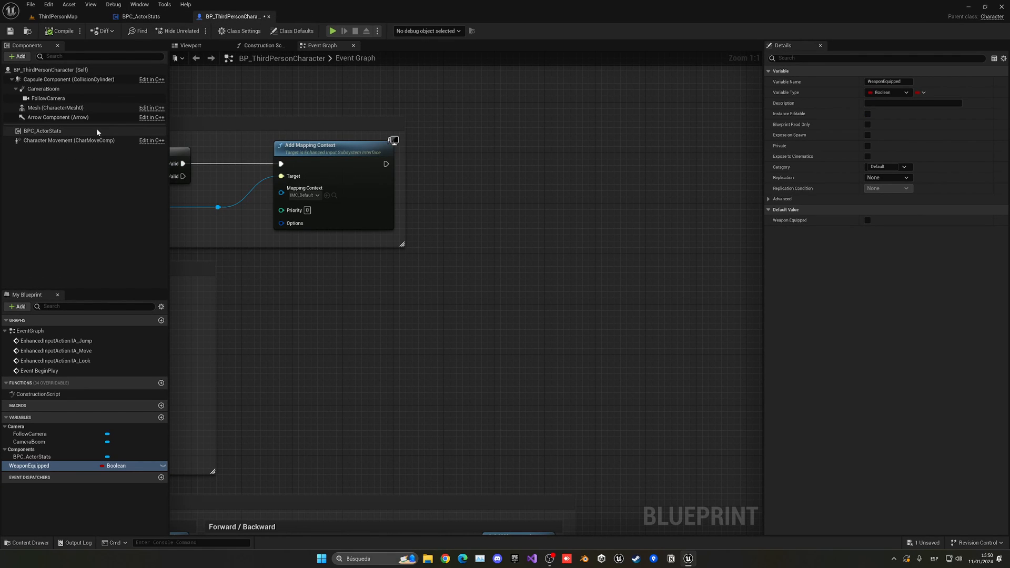
# - Cast Get Owner to BP_ThirdPersonCharacter for Weapon Equipped and add a Get Actor Location node
pyautogui.click(137, 17)
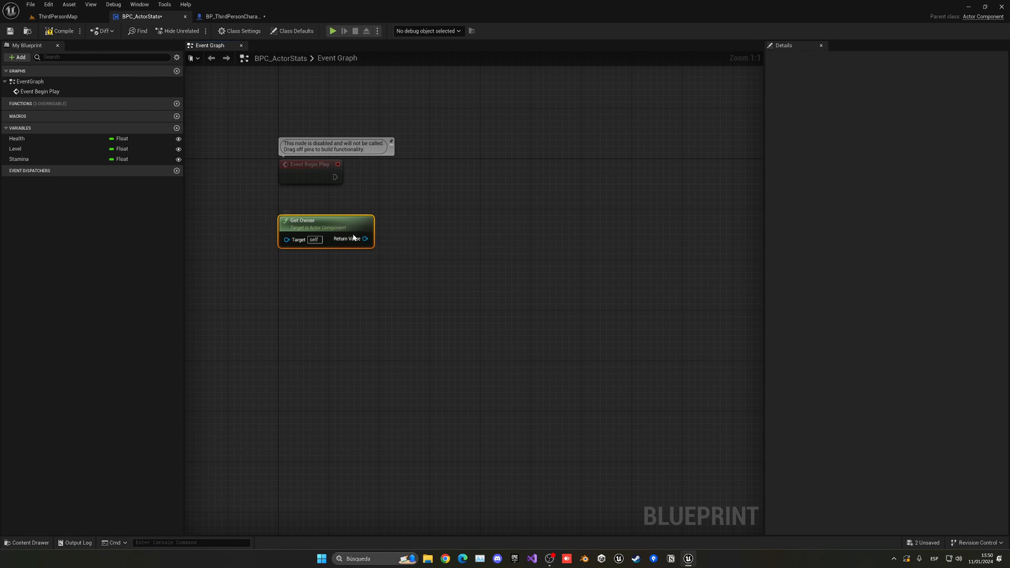
pyautogui.moveTo(365, 238); pyautogui.dragTo(392, 177)
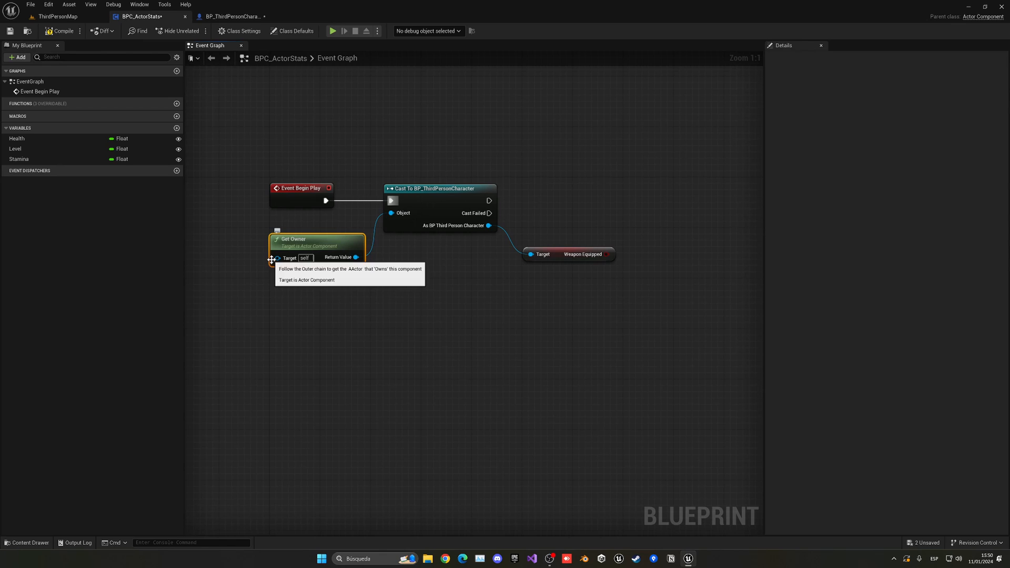
pyautogui.moveTo(375, 275)
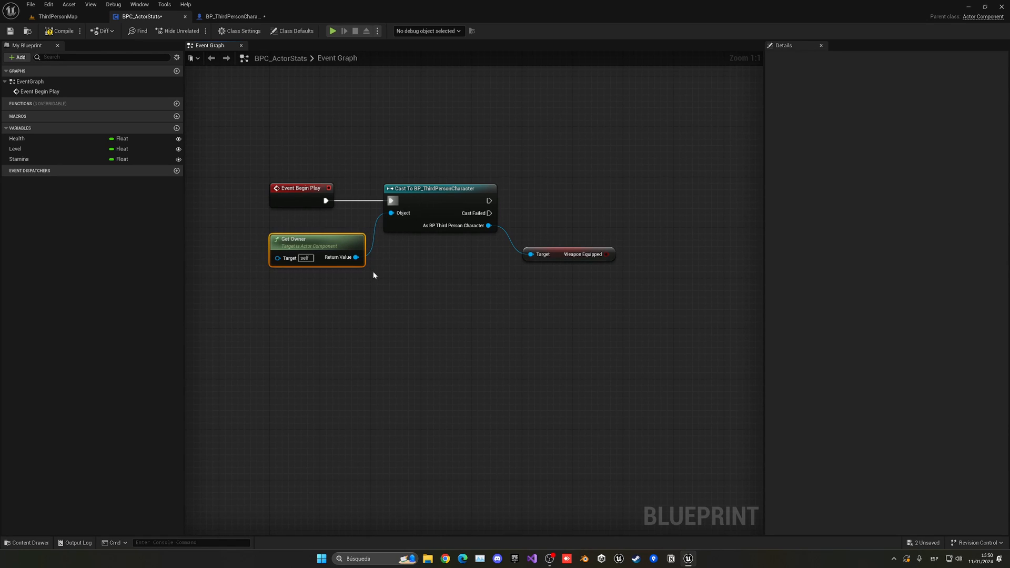
pyautogui.moveTo(345, 257)
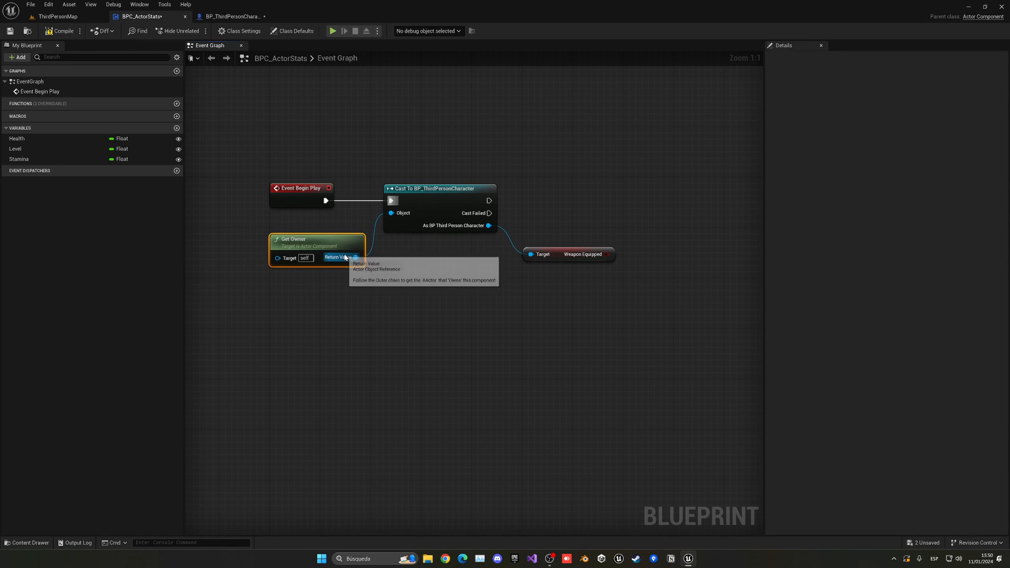
pyautogui.moveTo(356, 257); pyautogui.dragTo(361, 306)
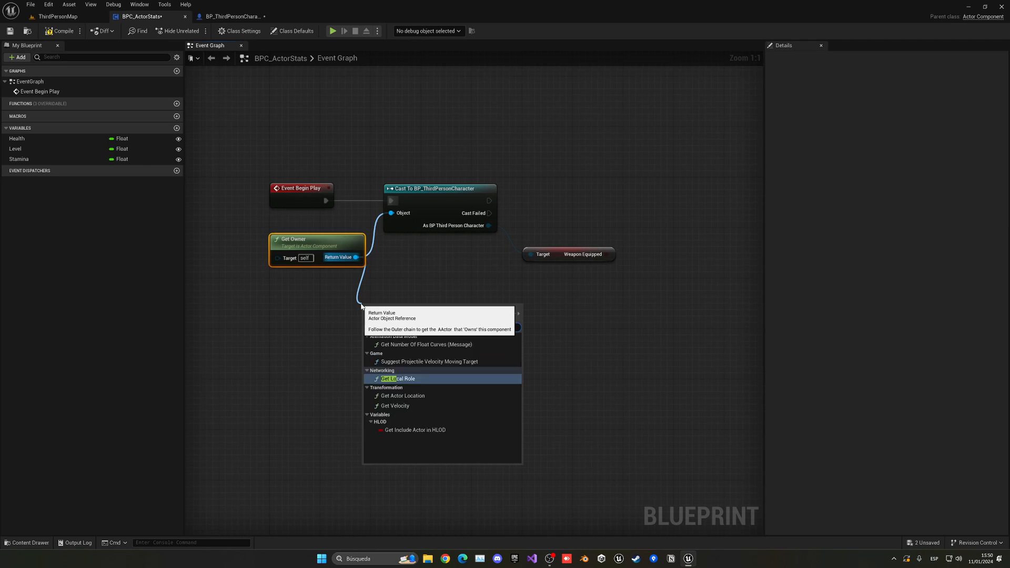
pyautogui.click(401, 396)
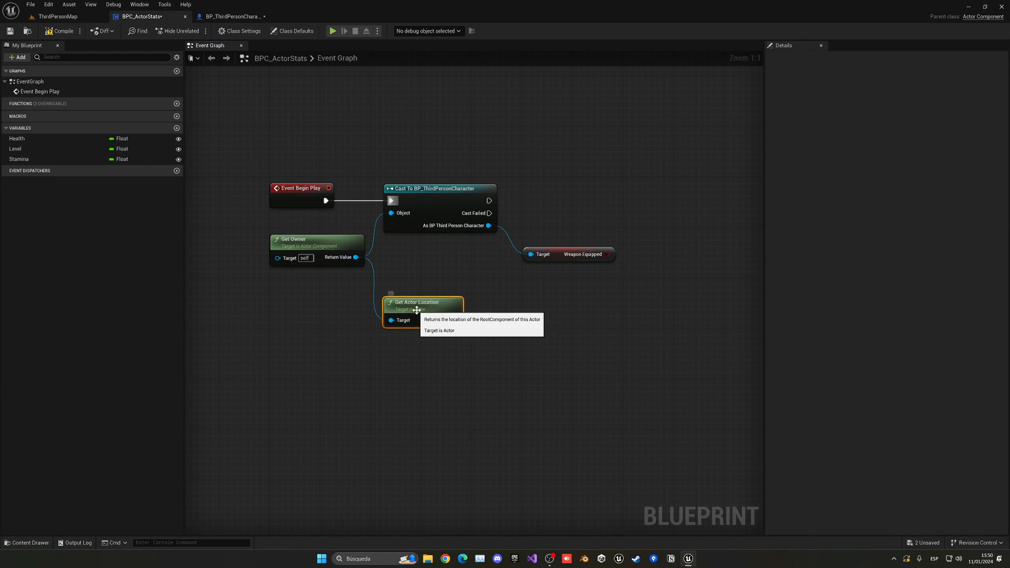
pyautogui.click(234, 17)
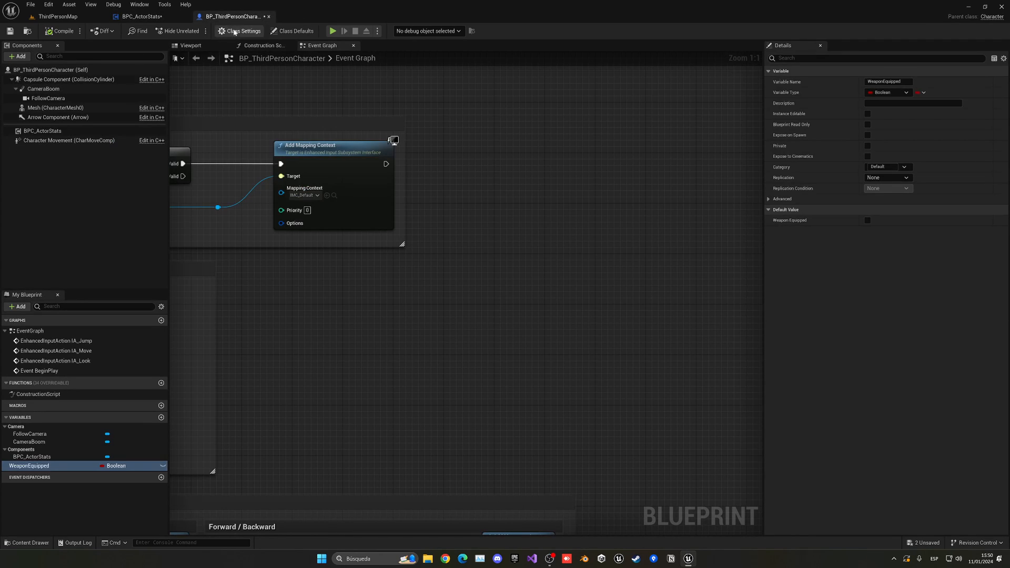
pyautogui.click(129, 17)
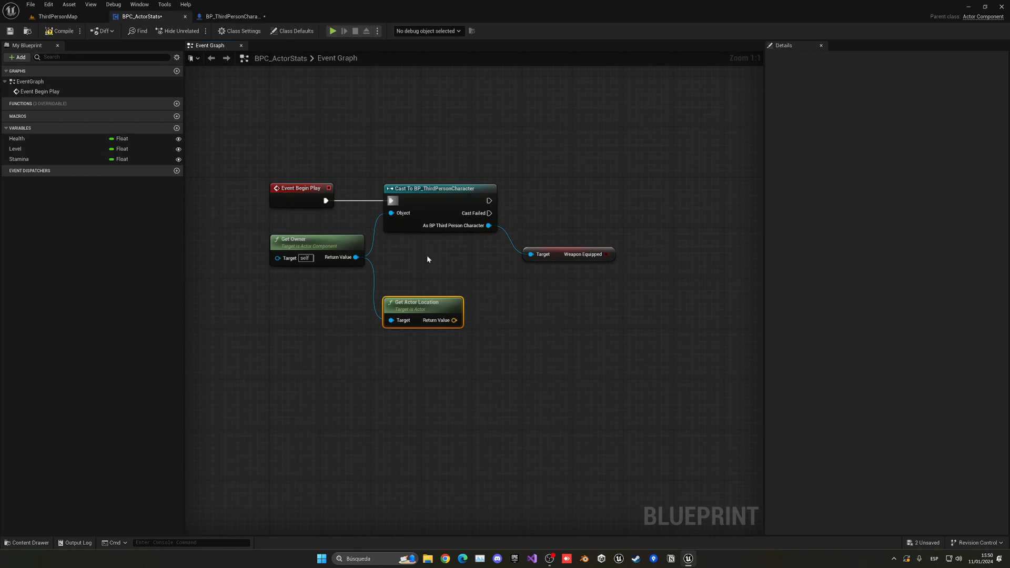
pyautogui.click(233, 17)
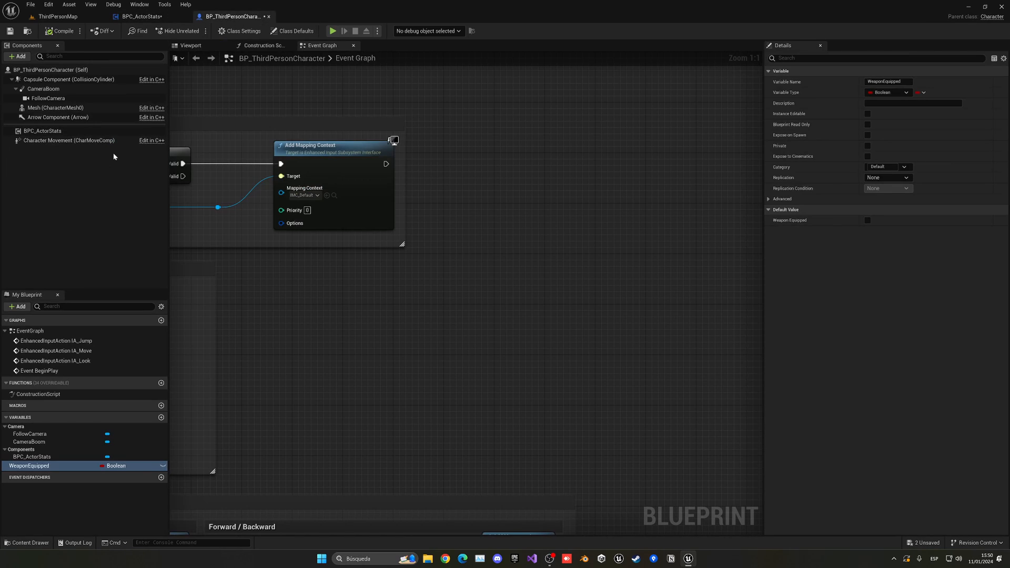
pyautogui.click(142, 16)
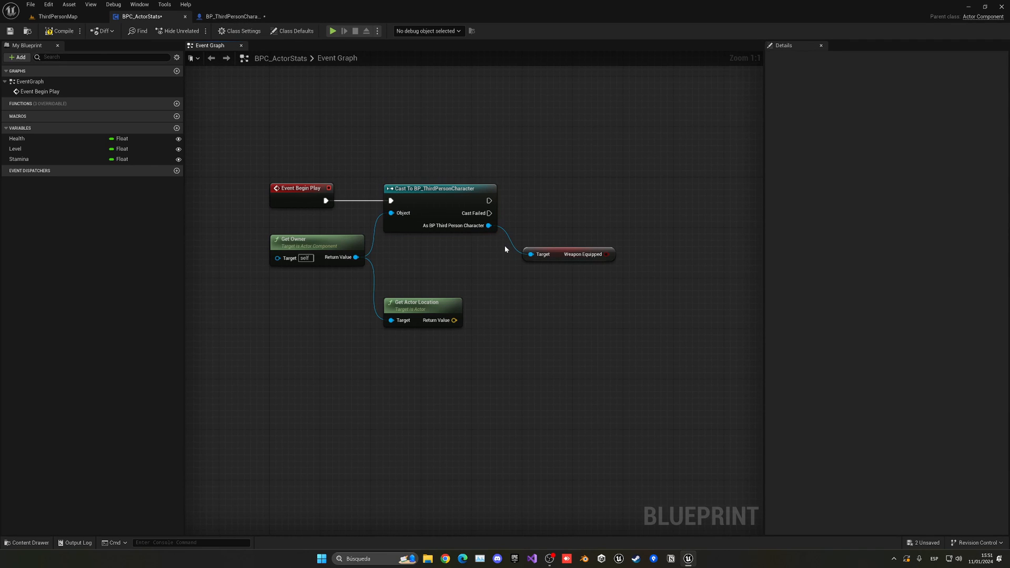
pyautogui.moveTo(566, 286)
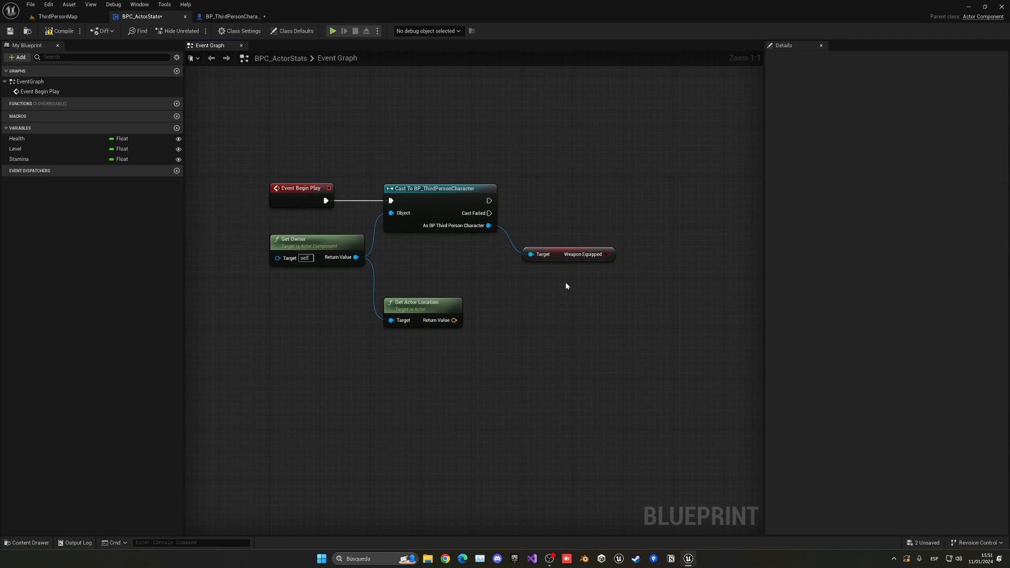
pyautogui.moveTo(594, 303)
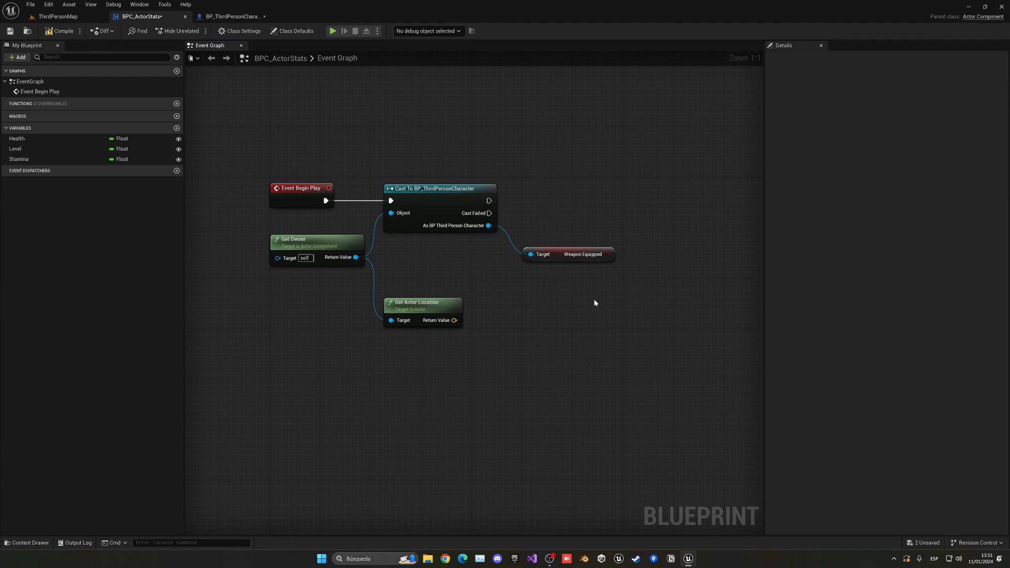
pyautogui.moveTo(201, 146)
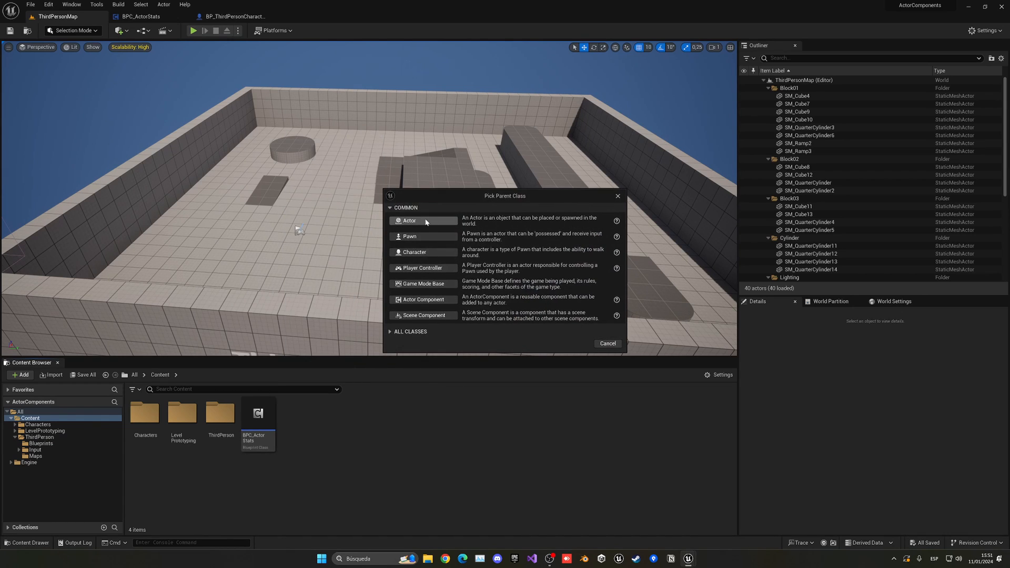
# - Create Character blueprint BP_AI, open it and select its Mesh component for SK_Mannequin
pyautogui.click(409, 221)
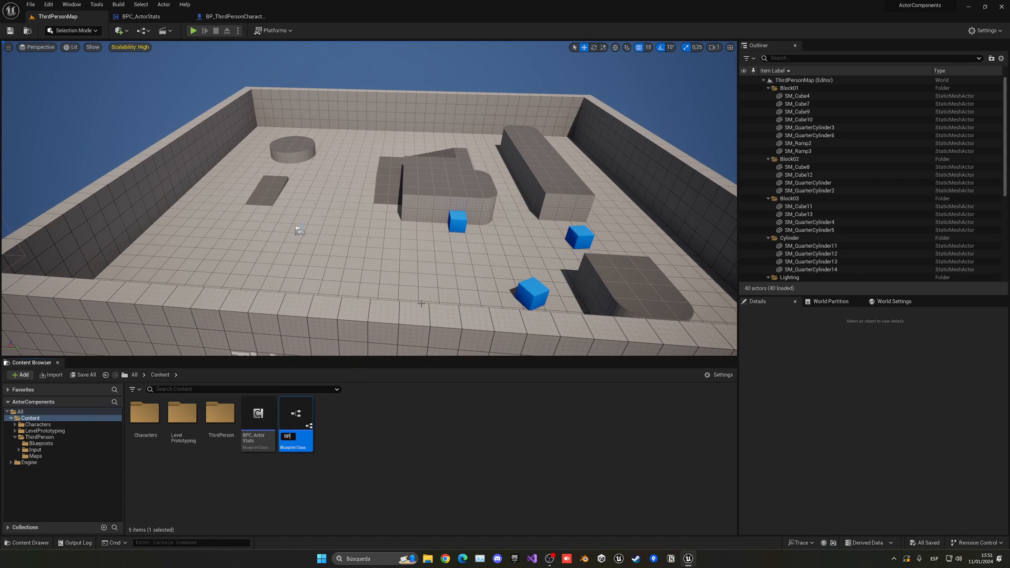
pyautogui.doubleClick(296, 413)
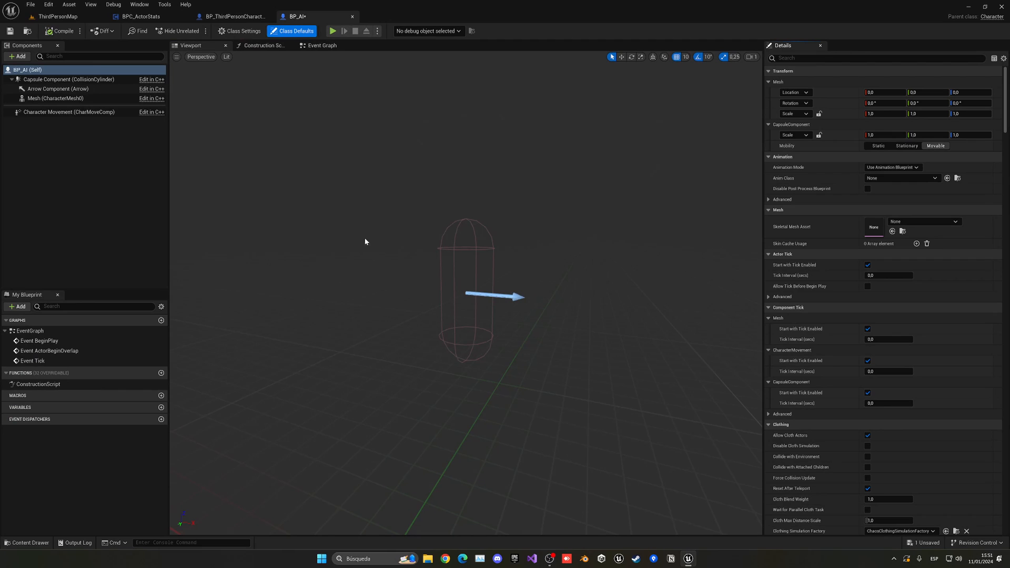
pyautogui.click(54, 99)
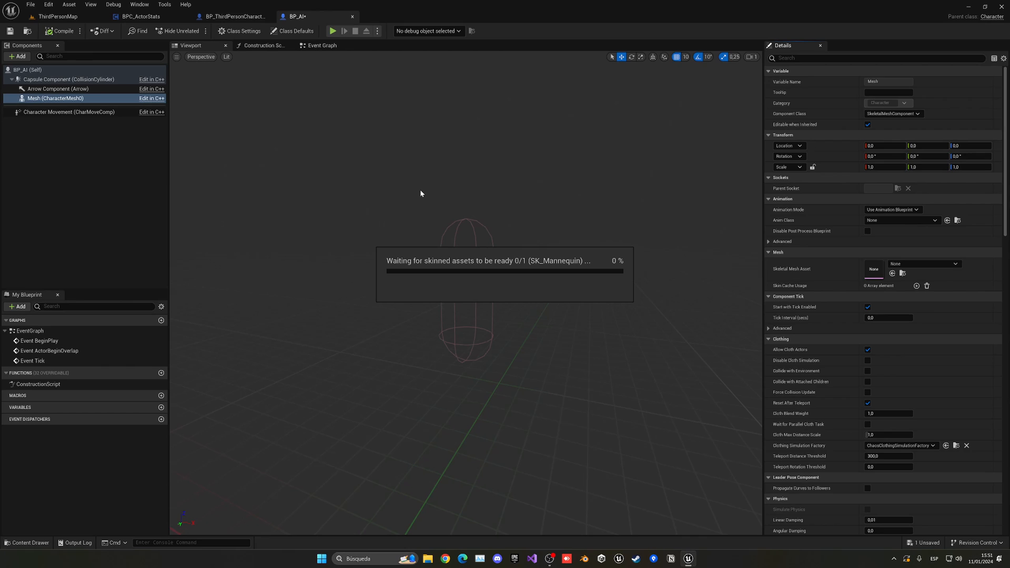
pyautogui.moveTo(408, 256)
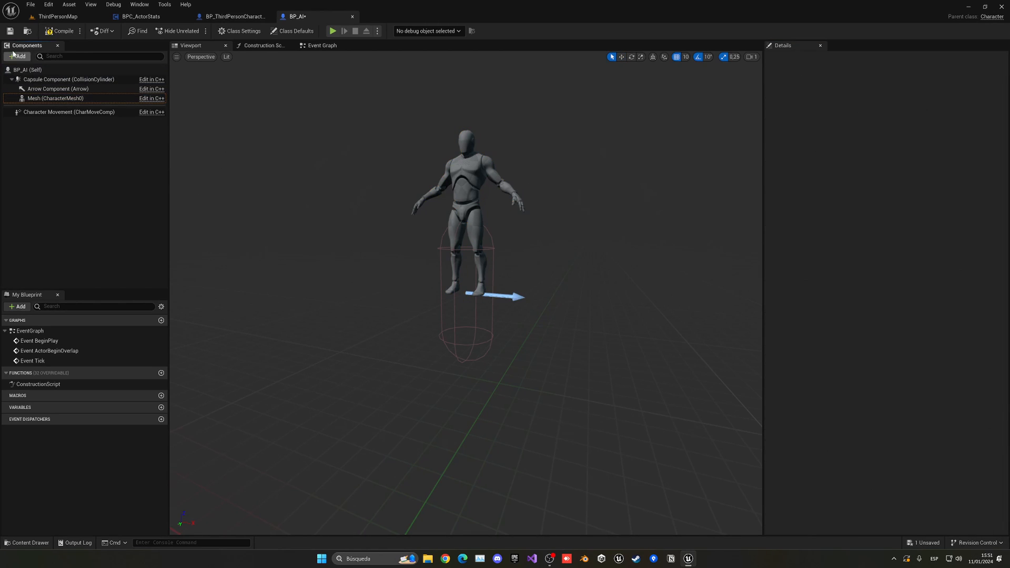
# - Add a BPC_ActorStats component to BP_AI and keep its default name
pyautogui.click(17, 56)
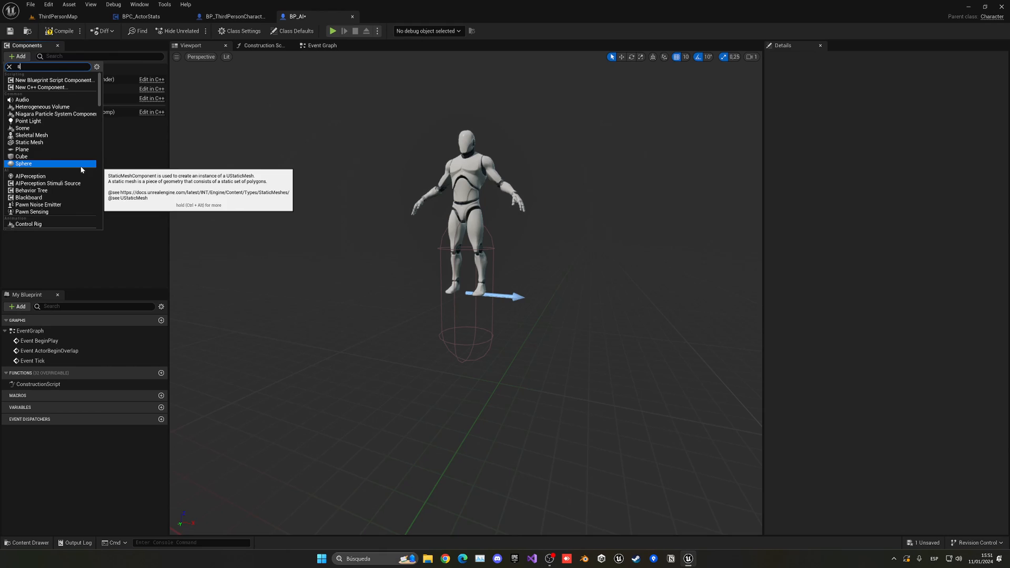
pyautogui.click(23, 163)
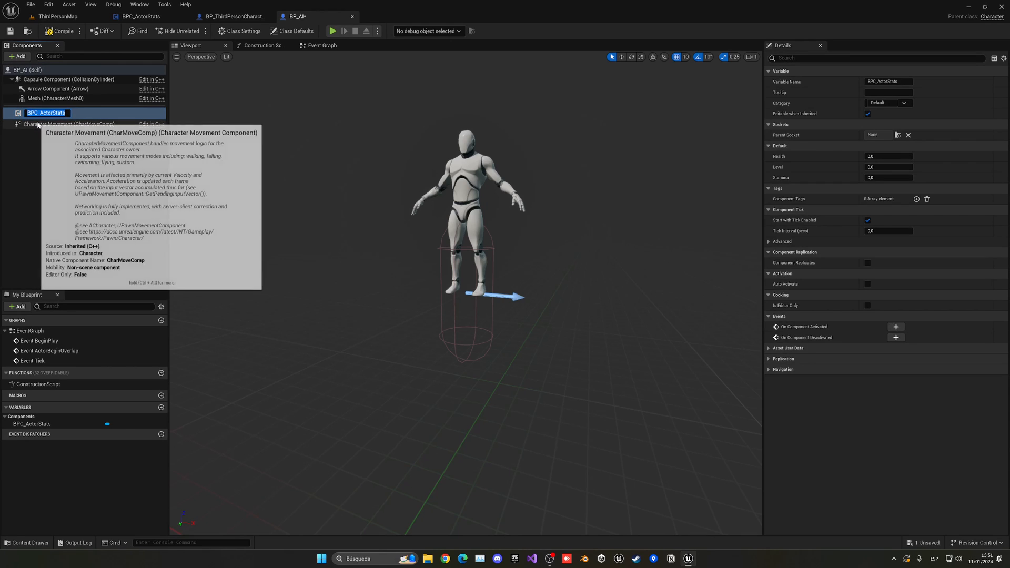
pyautogui.click(884, 167)
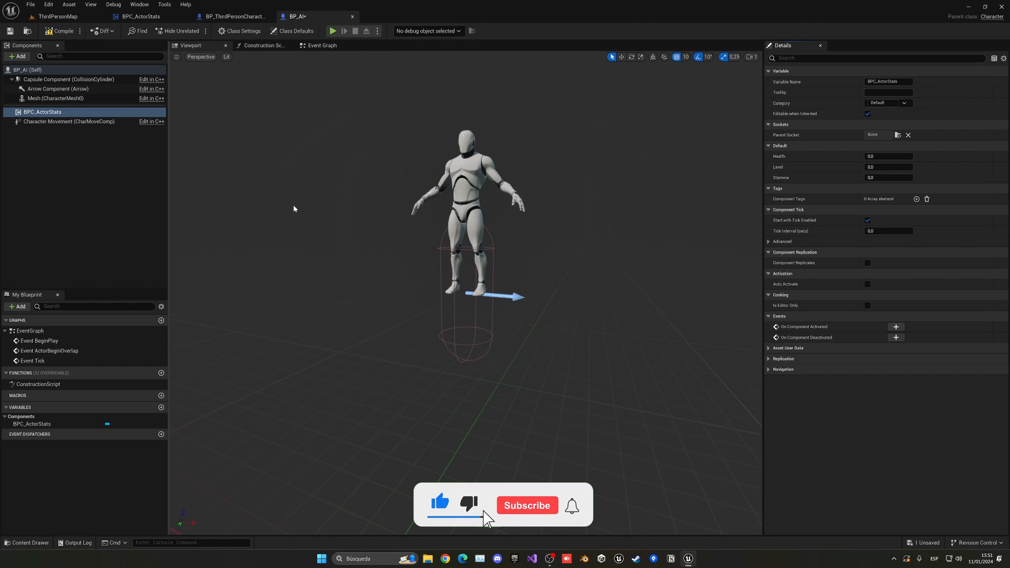
# - Return through the BPC_ActorStats graph to the ThirdPersonMap level editor
pyautogui.click(527, 505)
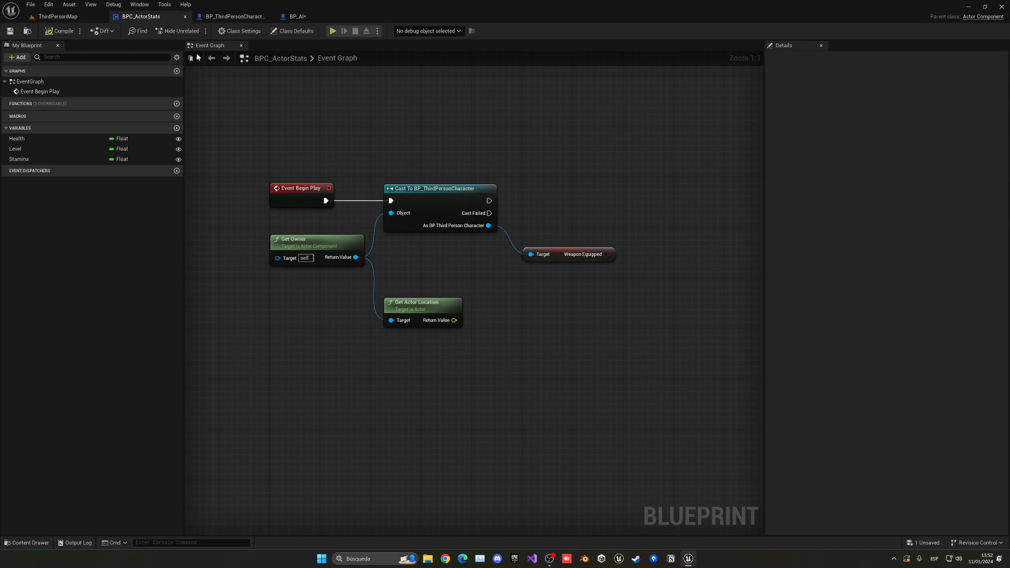
pyautogui.click(51, 14)
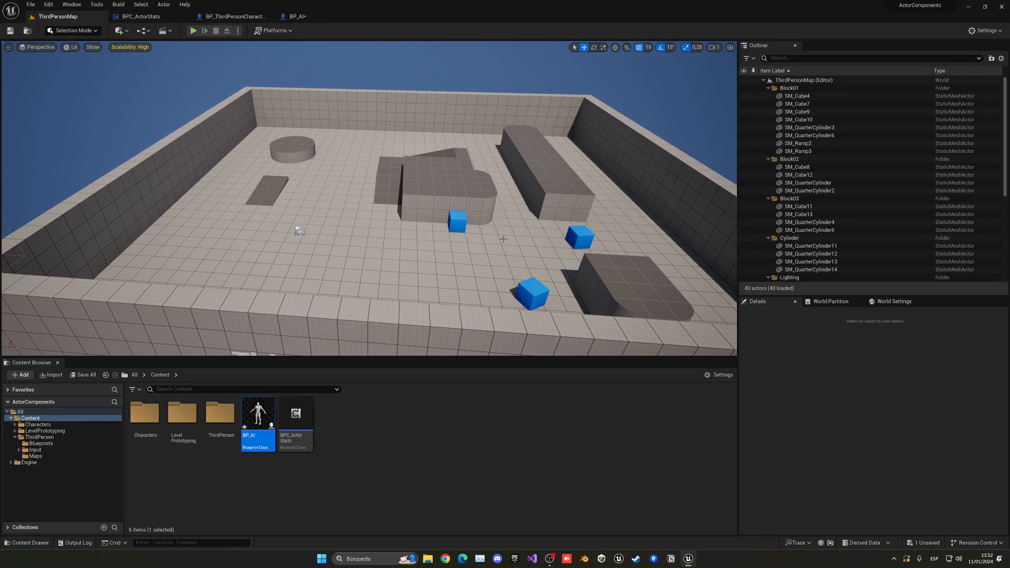